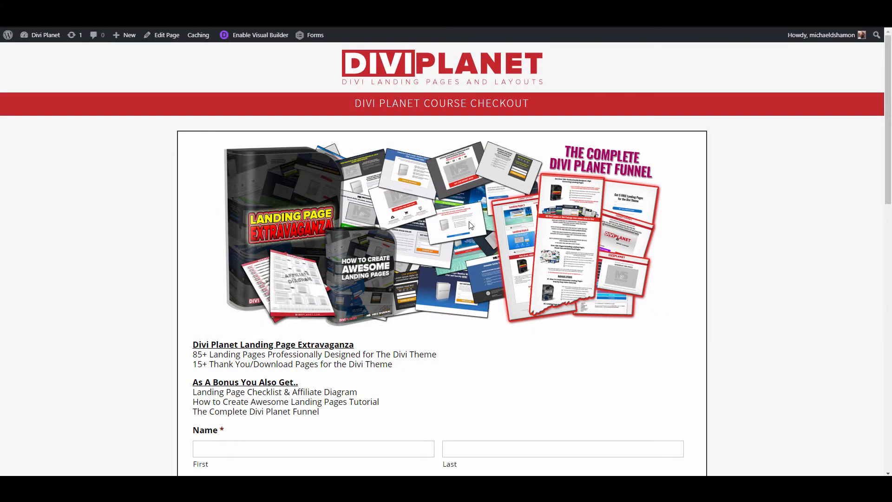
Step: Highlight the Account Creation note in the registration form
scroll("down", 3)
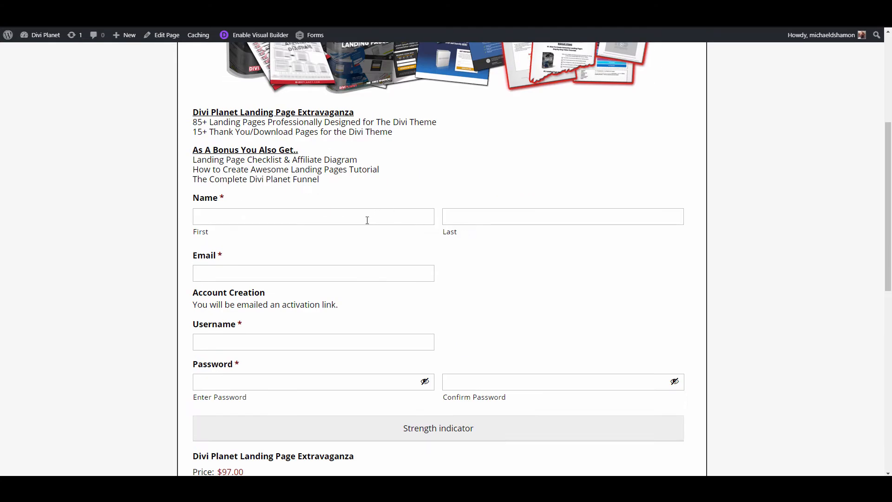
scroll("down", 3)
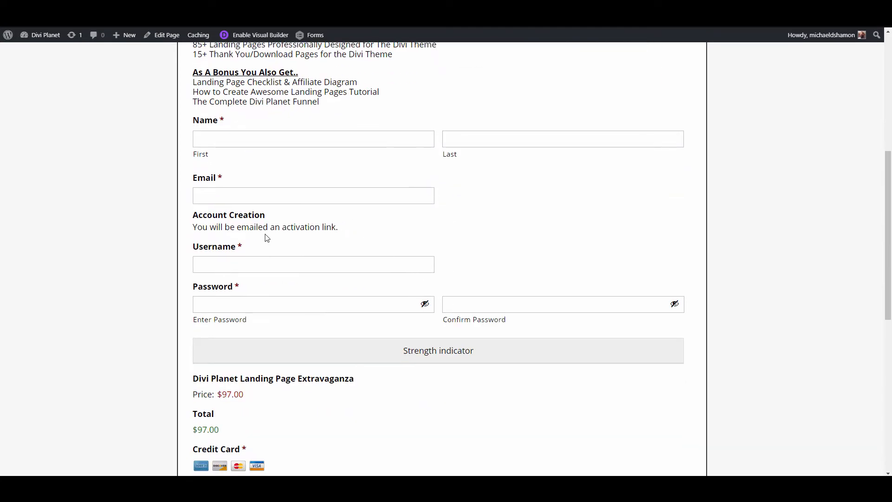
left_click_drag(193, 214, 351, 230)
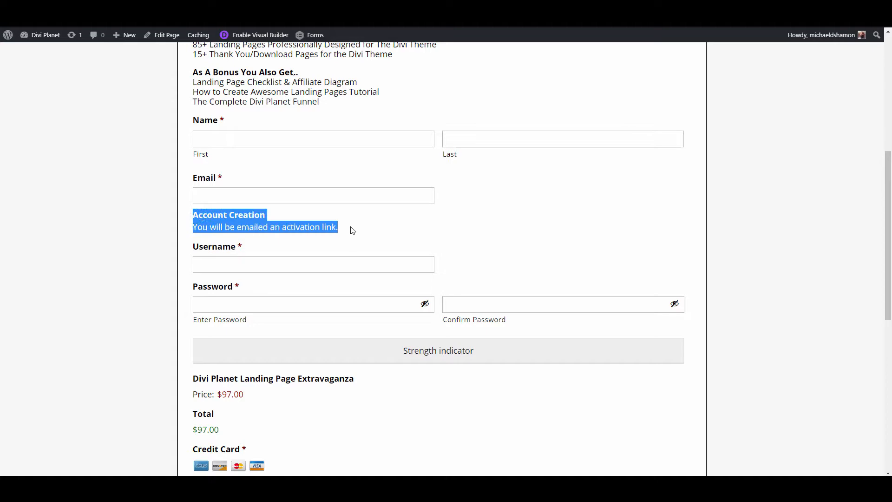
Step: Scroll the gravityforms.com homepage down past the video to the Premium Partners section with HubSpot
scroll("down", 3)
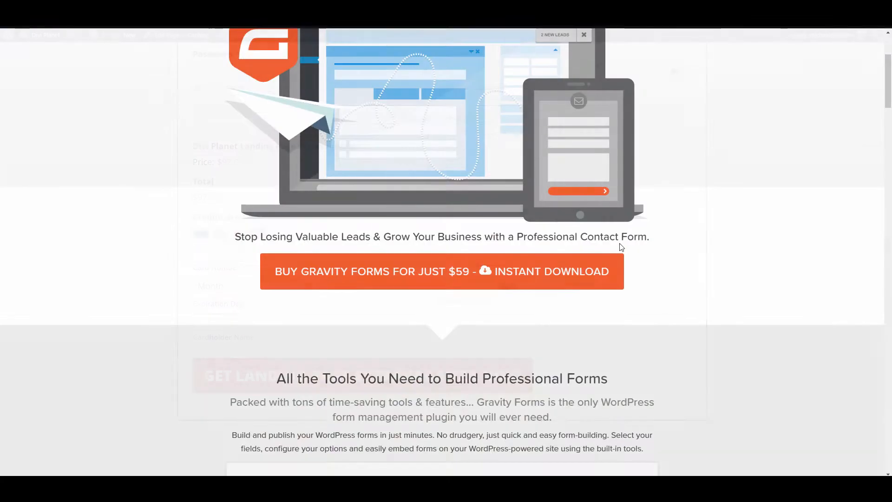
scroll("down", 3)
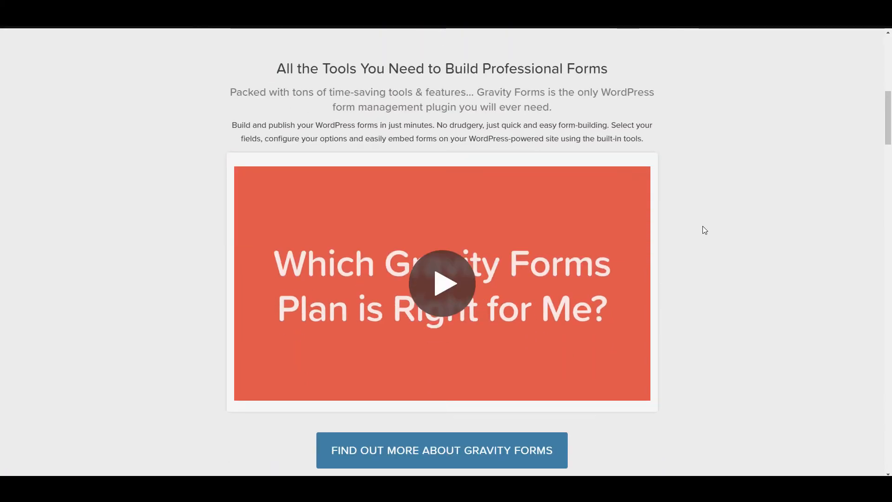
scroll("down", 3)
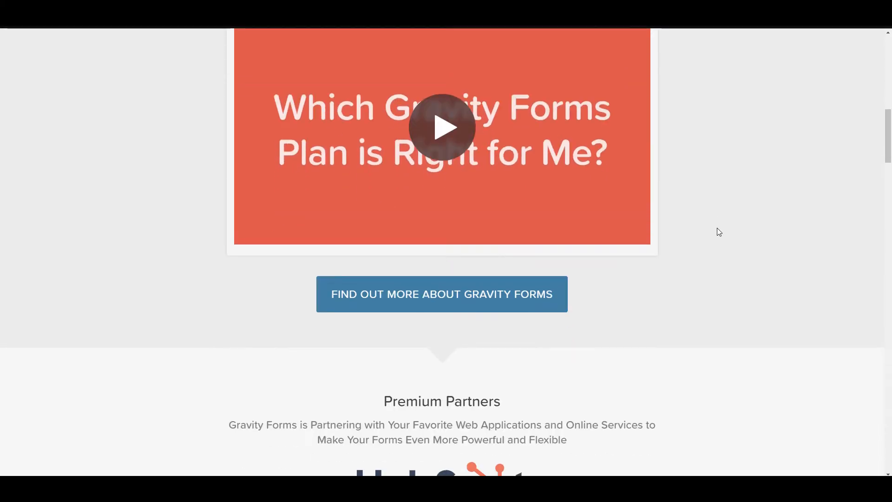
scroll("down", 3)
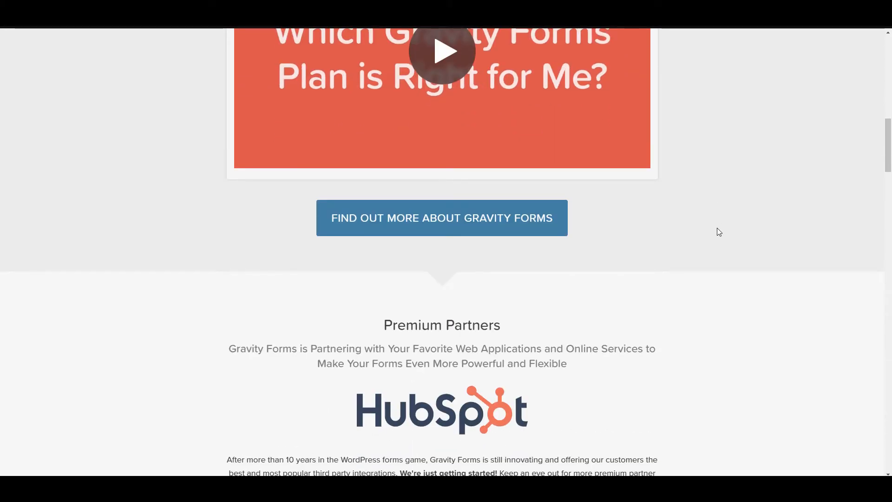
scroll("down", 3)
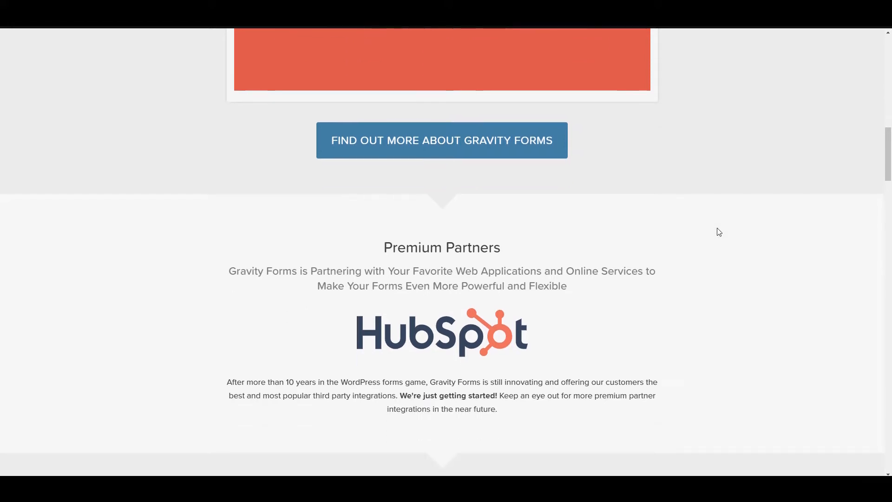
scroll("down", 3)
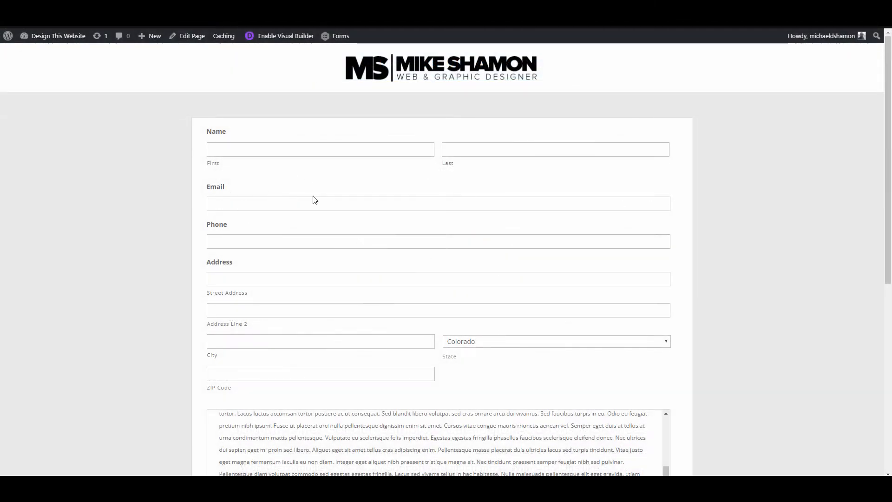
mouse_move(807, 362)
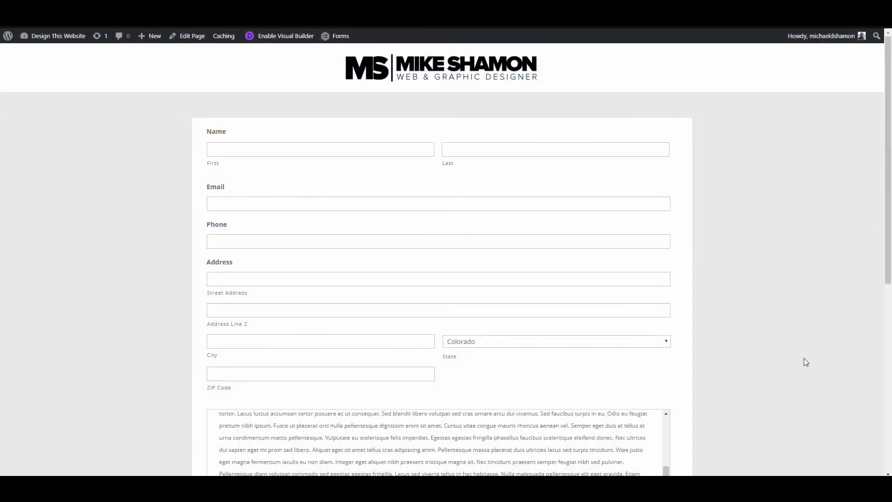
mouse_move(889, 67)
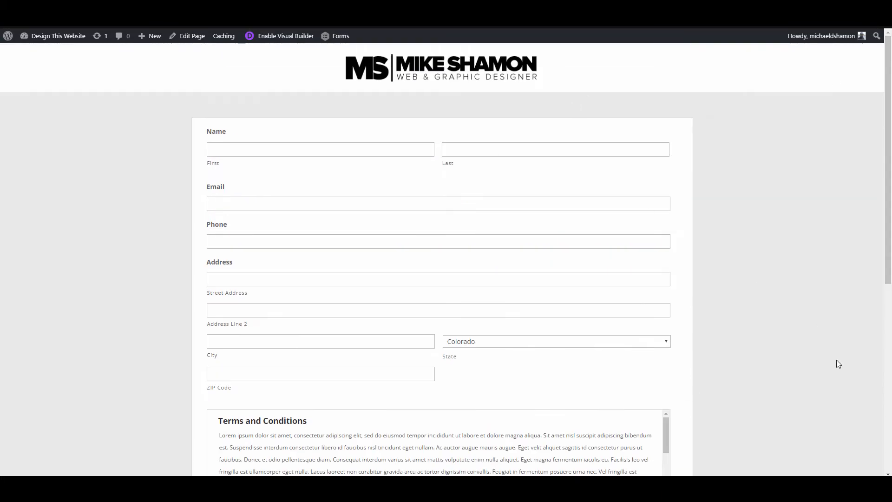
Step: Reach the Terms, File Upload and Signature fields and tick the terms agreement checkbox
scroll("down", 3)
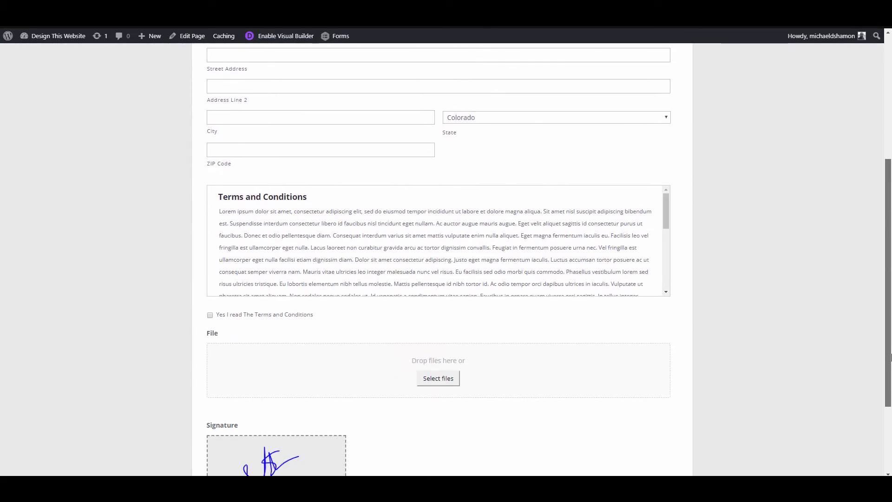
scroll("down", 3)
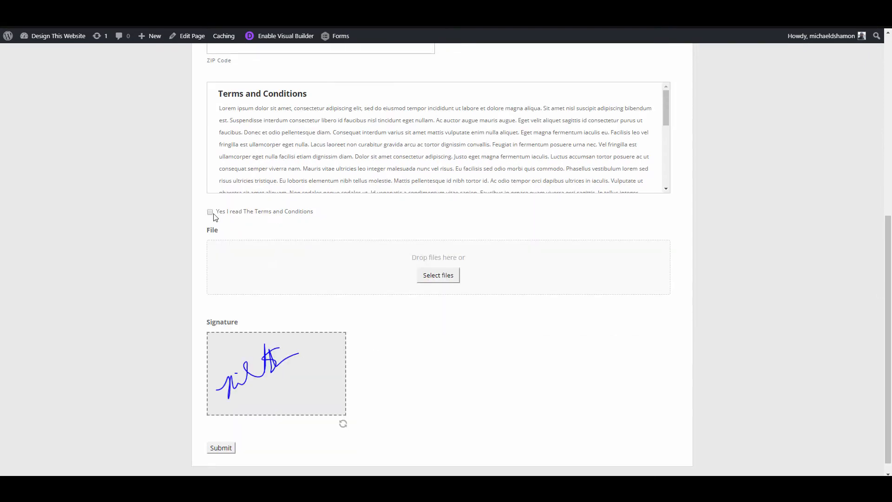
left_click(210, 212)
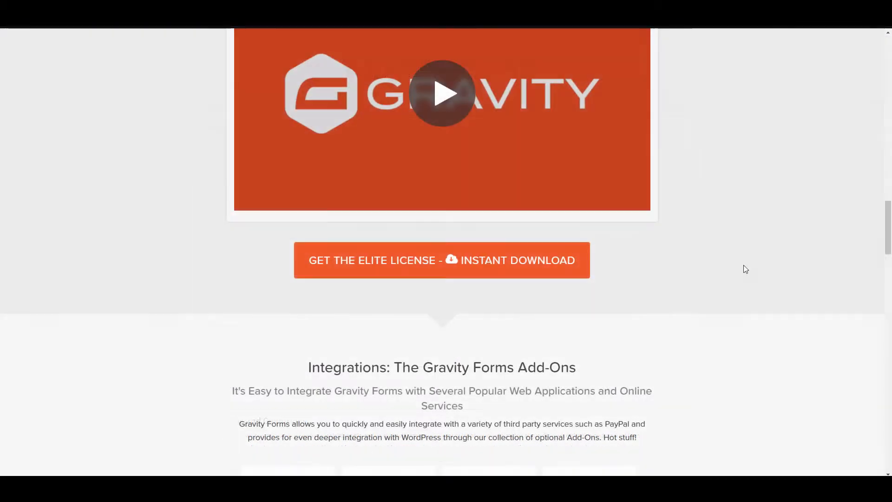
Step: Scroll to the 'Integrations: The Gravity Forms Add-Ons' grid with PayPal, Stripe and Zapier
scroll("down", 3)
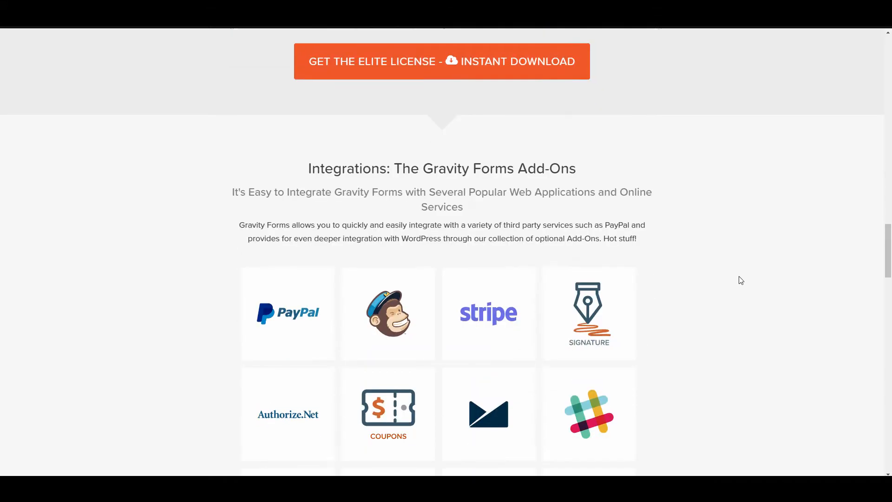
scroll("down", 3)
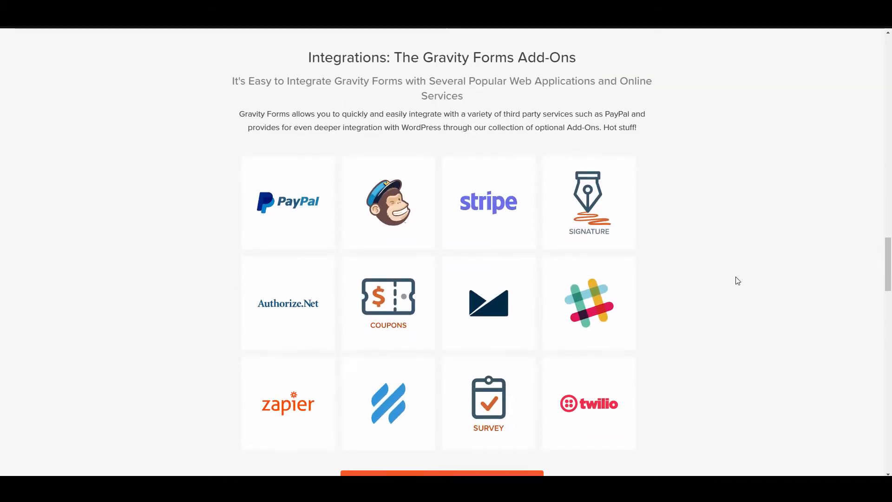
mouse_move(491, 174)
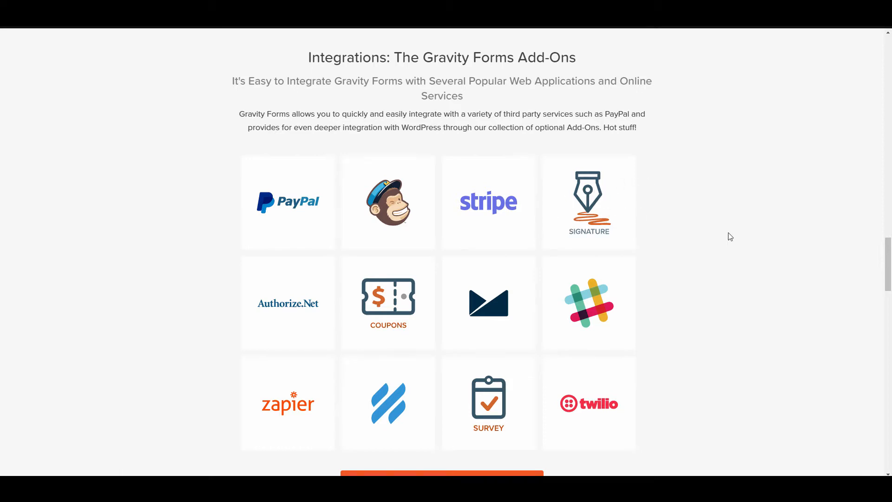
mouse_move(723, 175)
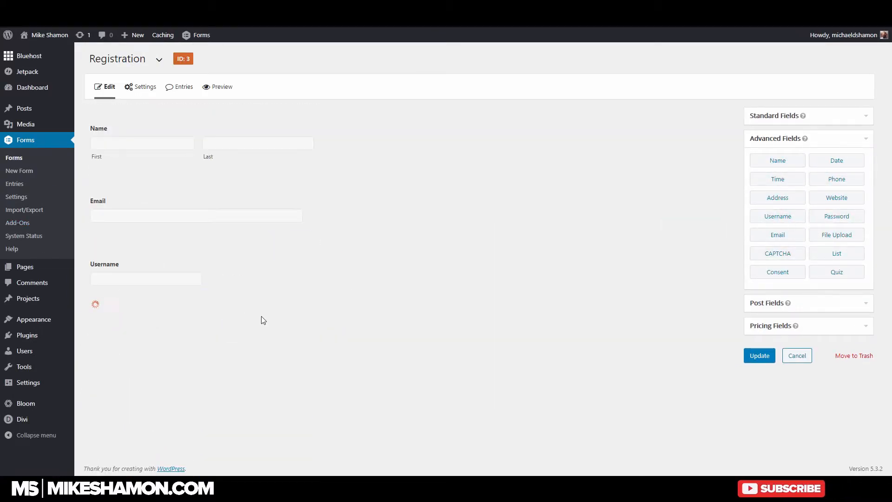
Step: Choose User Registration from the Registration form's Settings dropdown
left_click(145, 88)
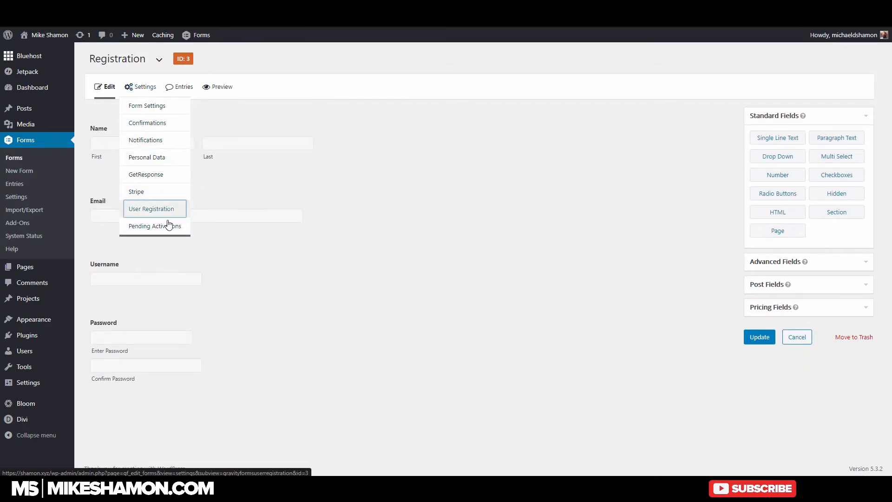
left_click(151, 208)
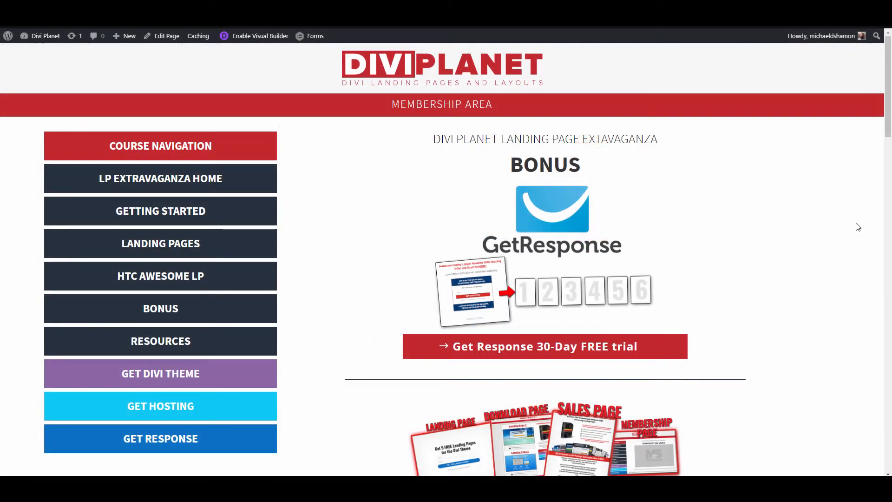
Step: Scroll through the Divi Planet membership area's bonus downloads and case study video
scroll("down", 3)
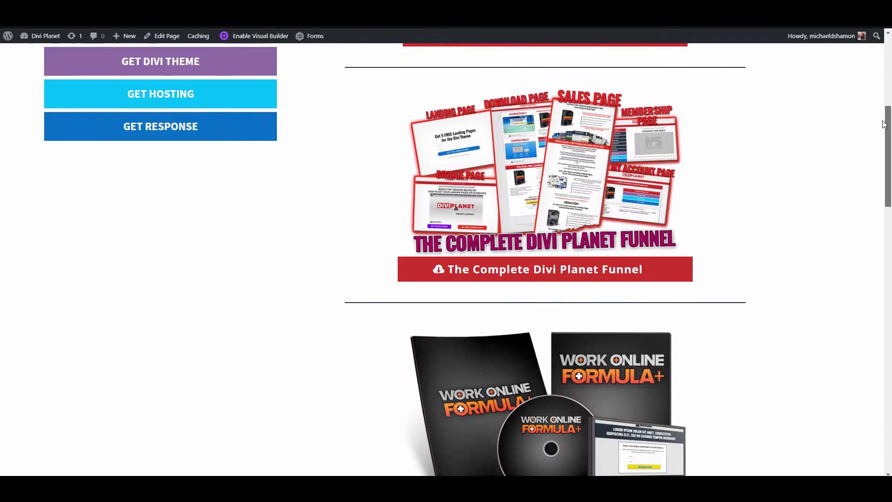
scroll("down", 3)
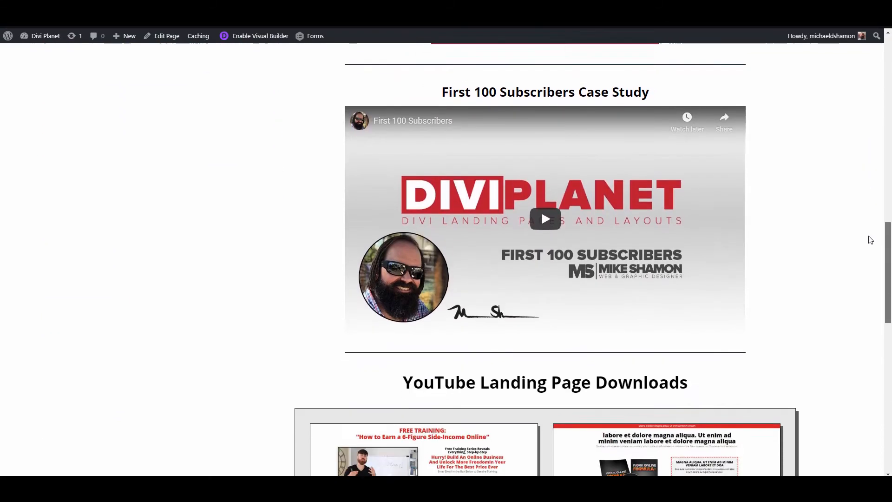
scroll("down", 3)
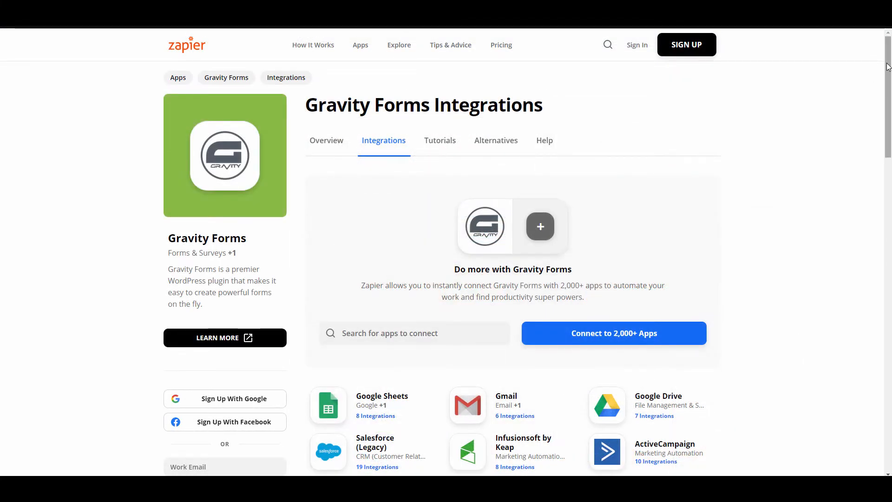
mouse_move(585, 106)
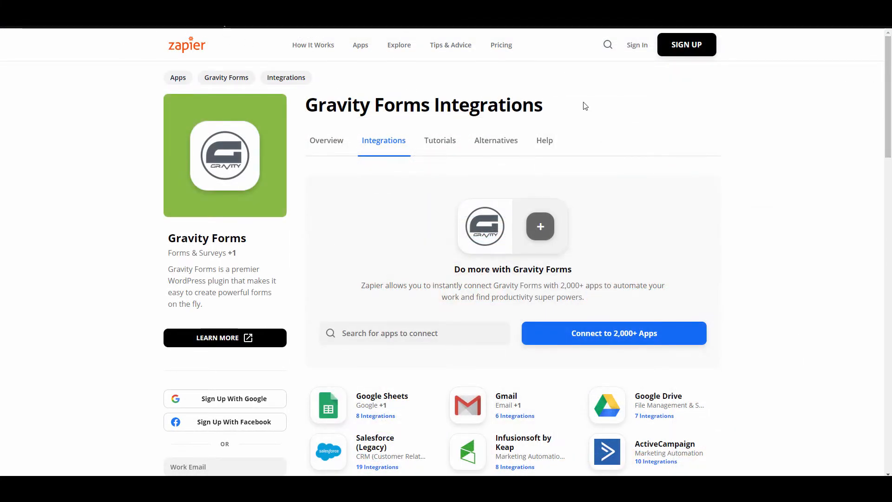
Step: Scroll Zapier's Gravity Forms Integrations page to reveal apps like Pipedrive, Mailchimp and Podio
scroll("down", 3)
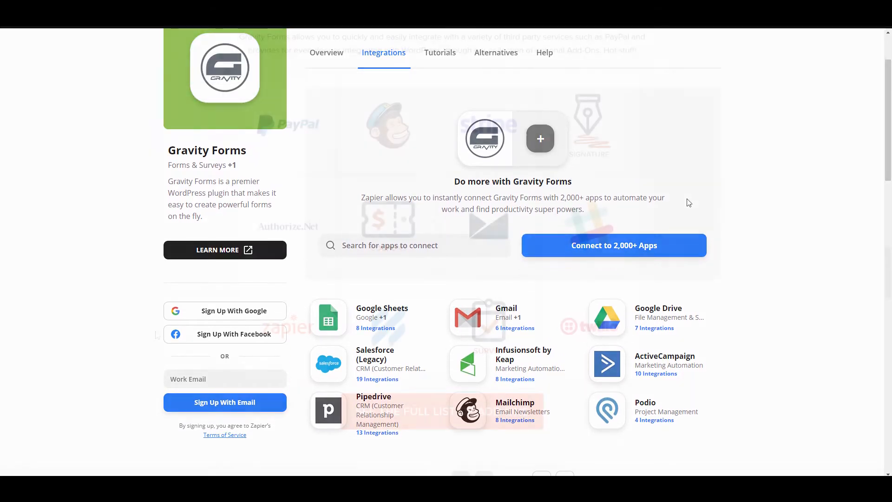
Step: Scroll the homepage through Add-Ons, Test Drive, testimonials and footer, then back to the top banner
scroll("down", 3)
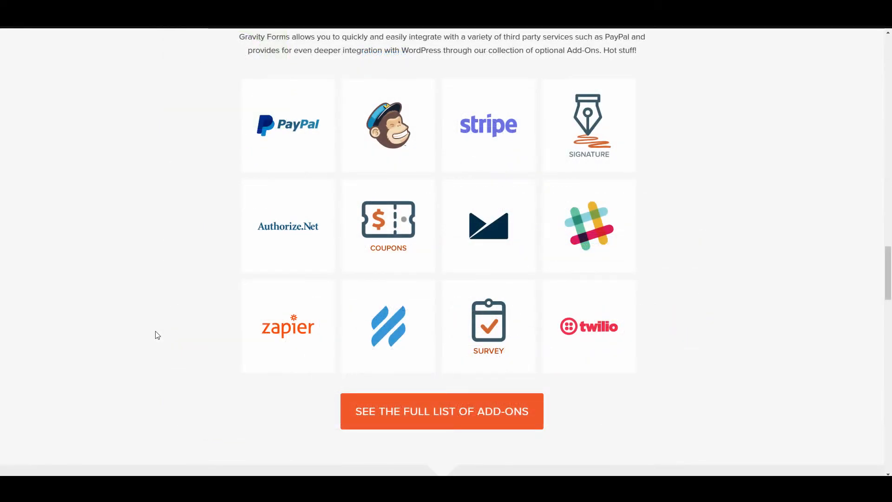
mouse_move(159, 373)
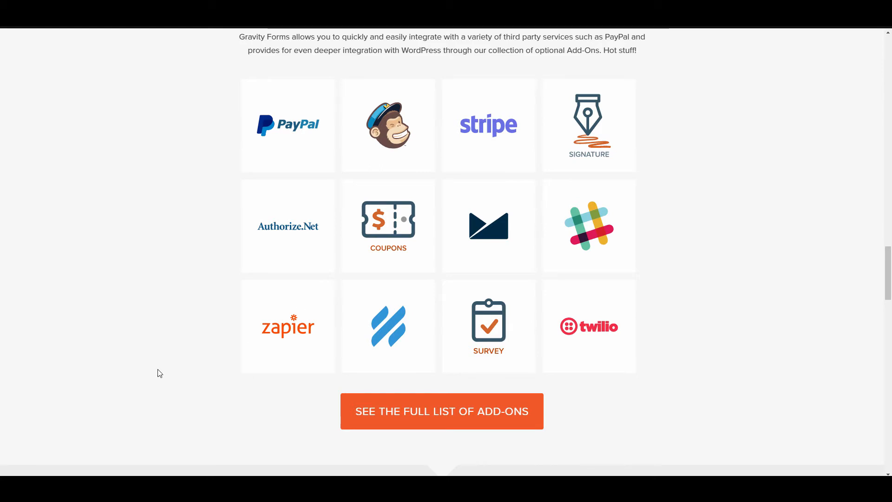
mouse_move(182, 357)
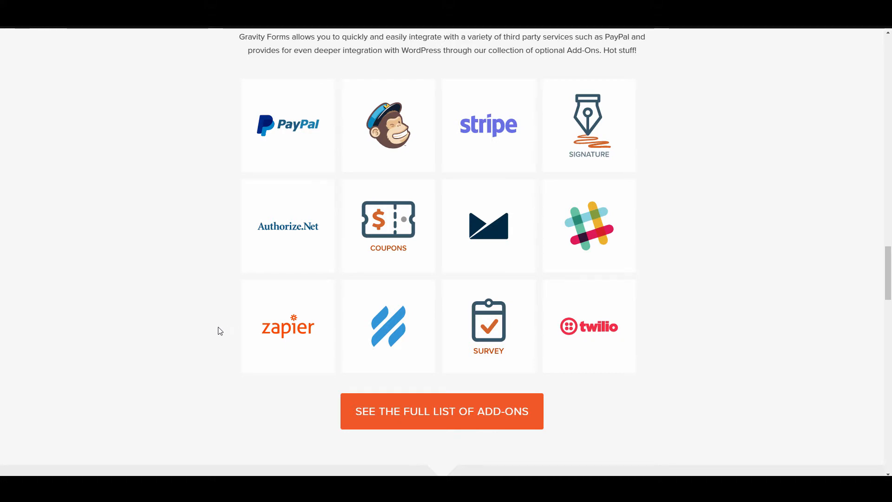
mouse_move(664, 237)
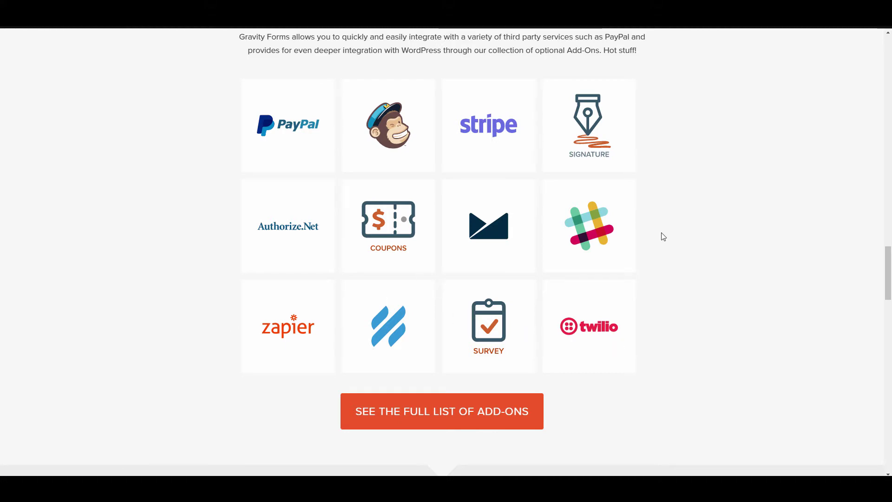
mouse_move(691, 267)
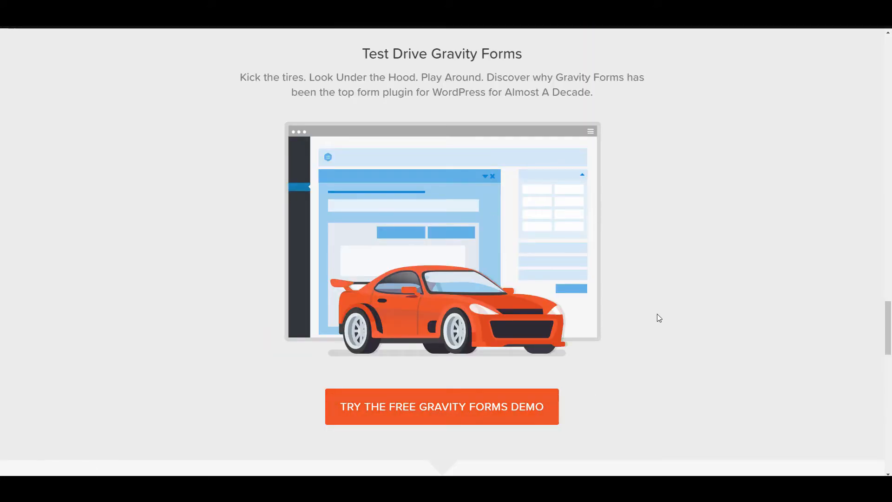
scroll("down", 3)
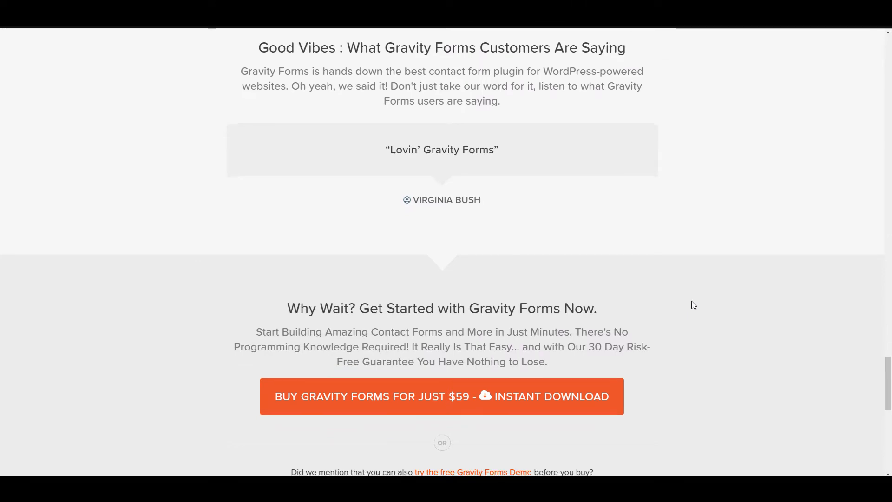
scroll("down", 3)
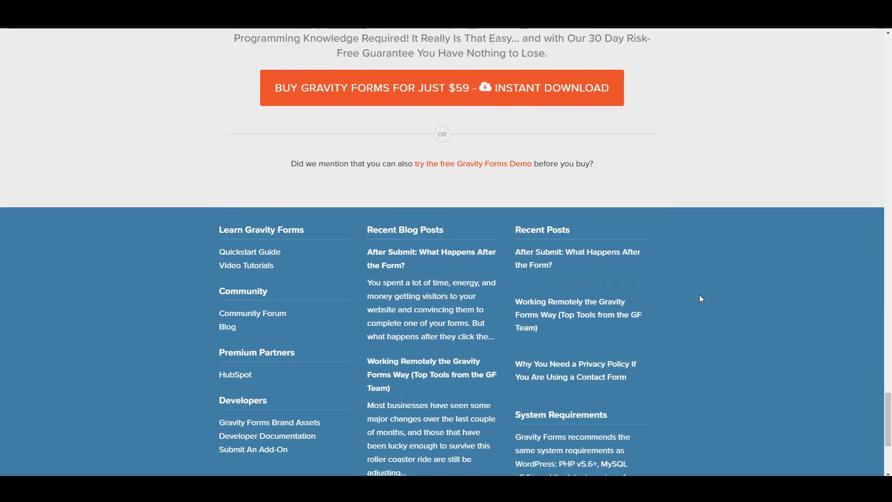
scroll("down", 3)
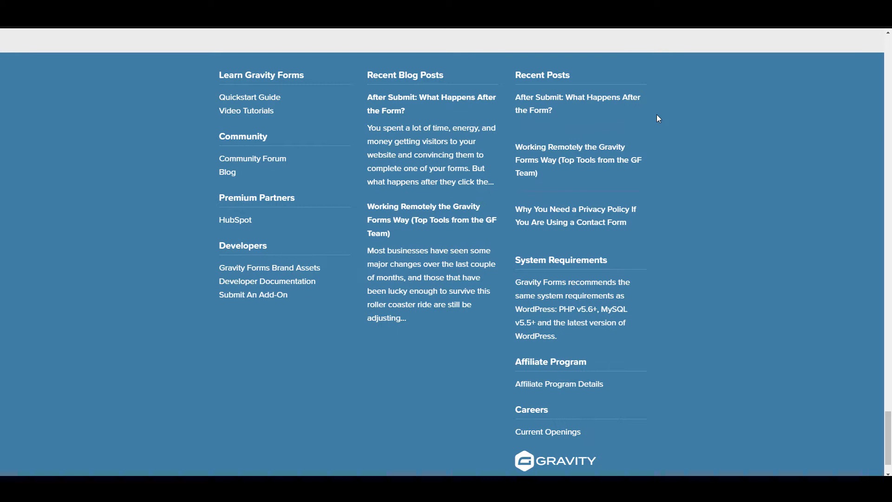
mouse_move(643, 101)
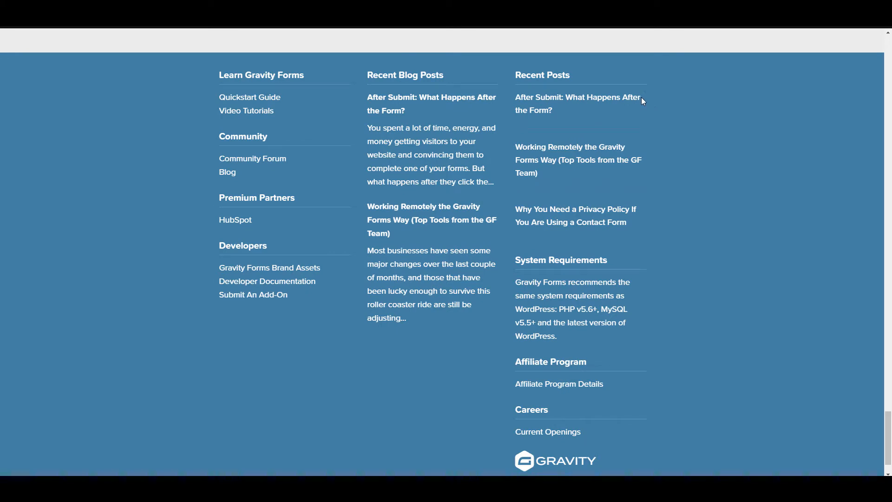
scroll("down", 3)
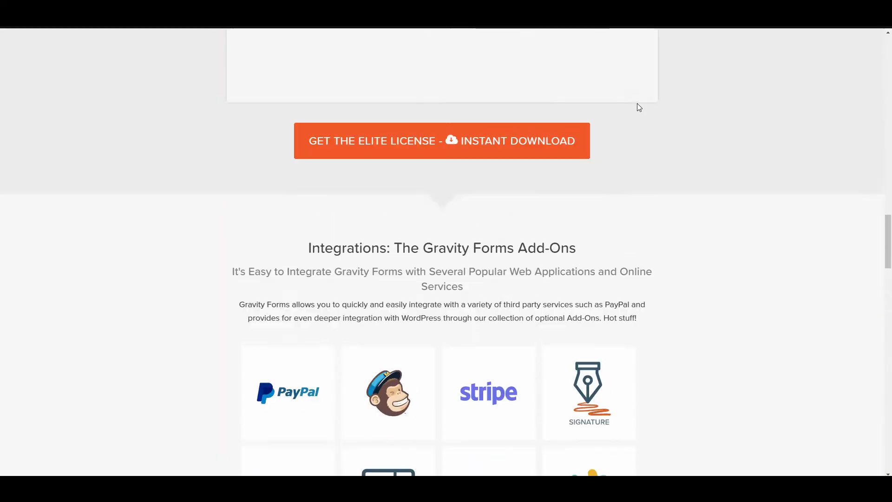
scroll("up", 3)
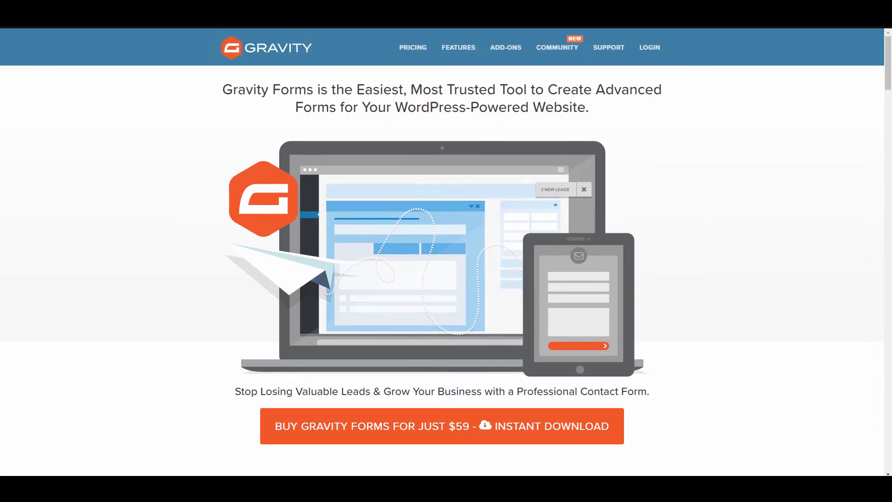
Step: Go to the Features page and view the easy-to-use forms and 30+ form fields sections
left_click(458, 48)
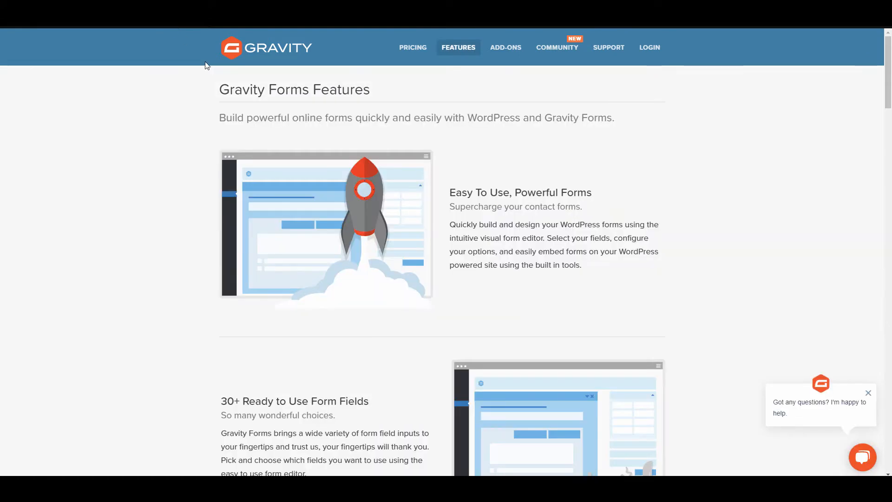
scroll("down", 3)
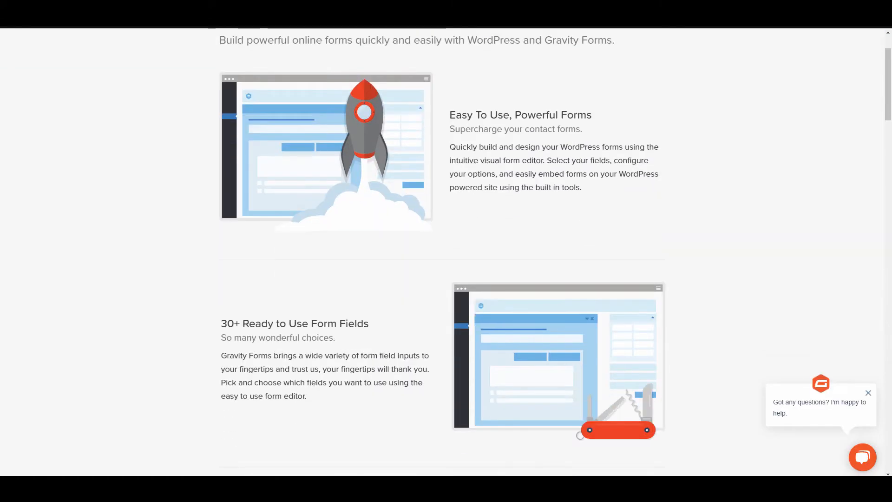
left_click(754, 138)
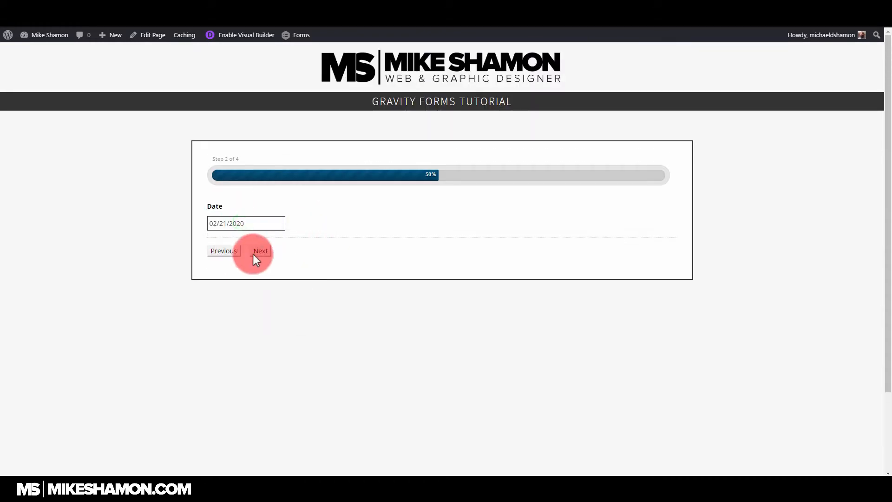
Step: Advance through the Date and Time steps and submit the form on the Phone step
left_click(260, 251)
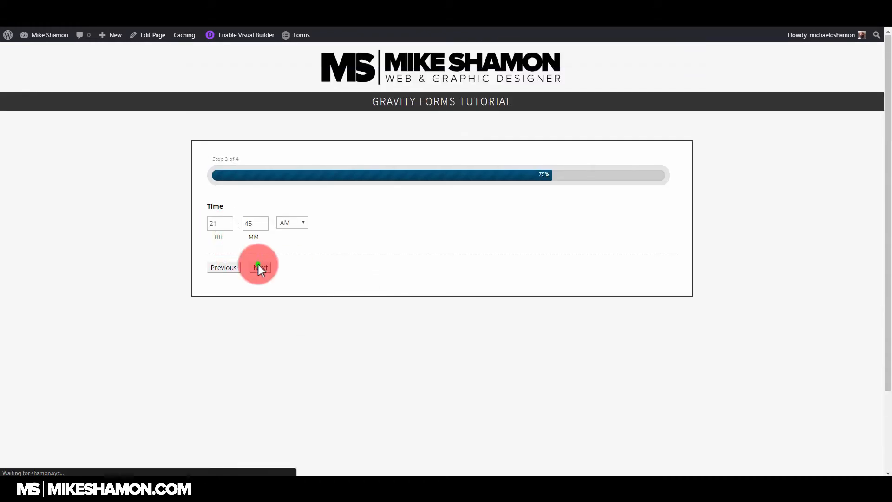
left_click(259, 268)
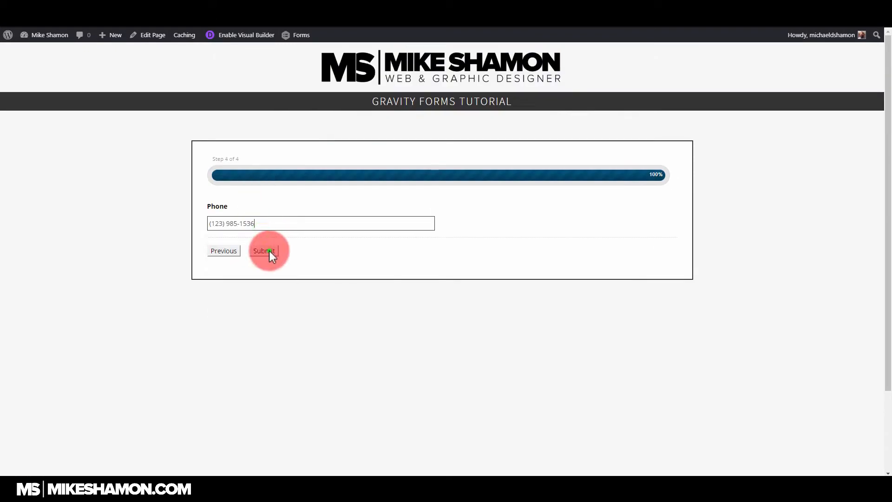
left_click(264, 251)
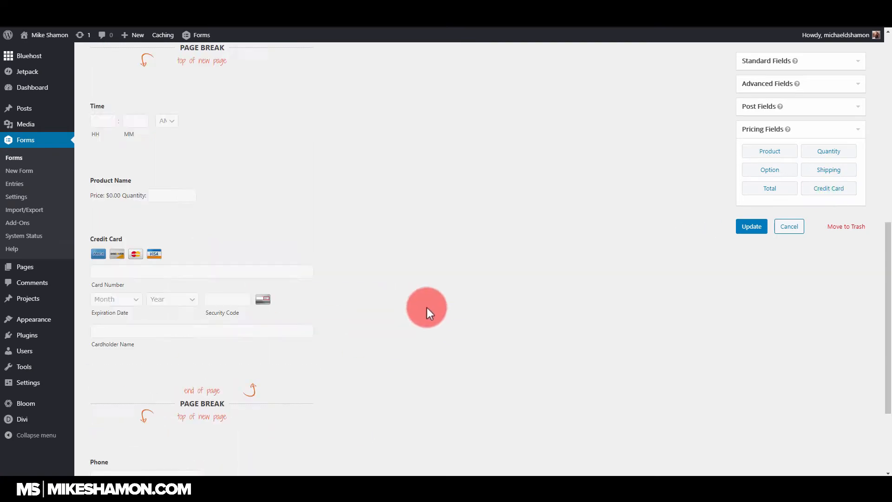
Step: Make Product Name a hidden product field priced at $97.00
scroll("up", 3)
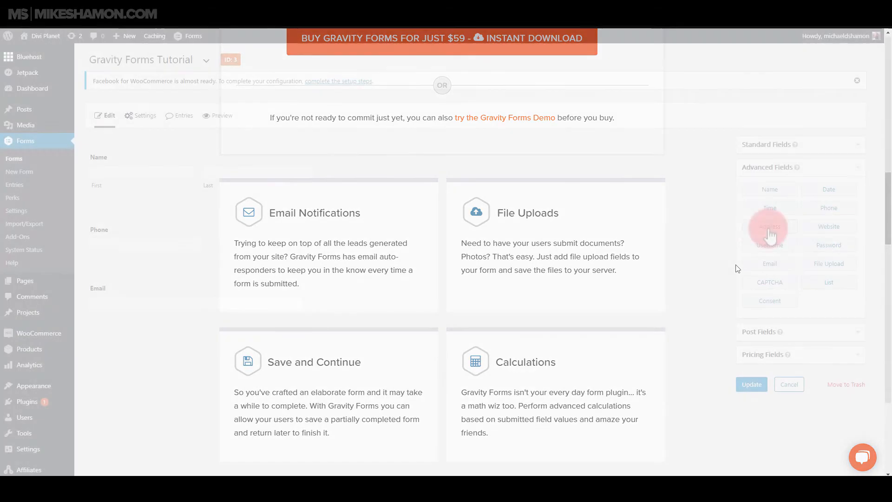
left_click(770, 226)
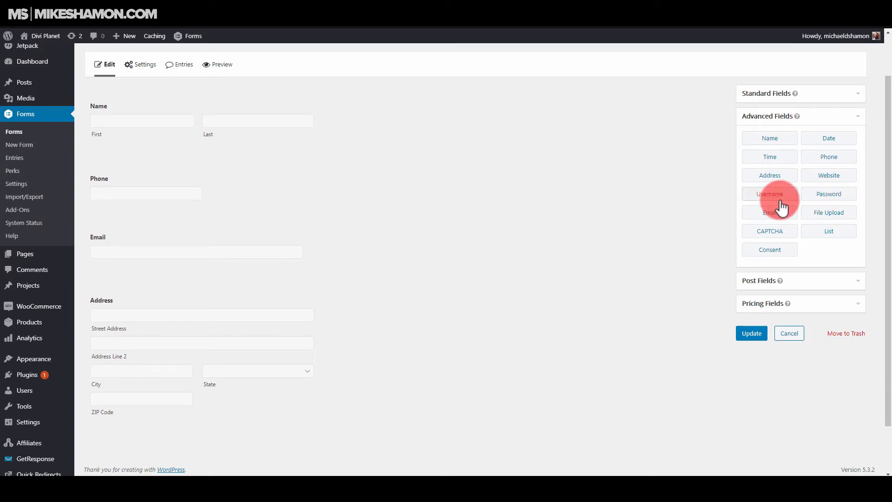
mouse_move(821, 198)
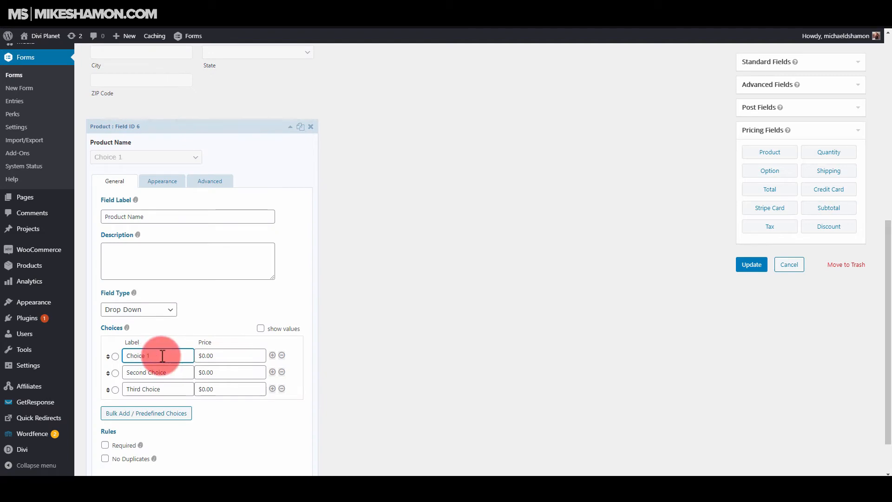
left_click(137, 309)
type("$97.00")
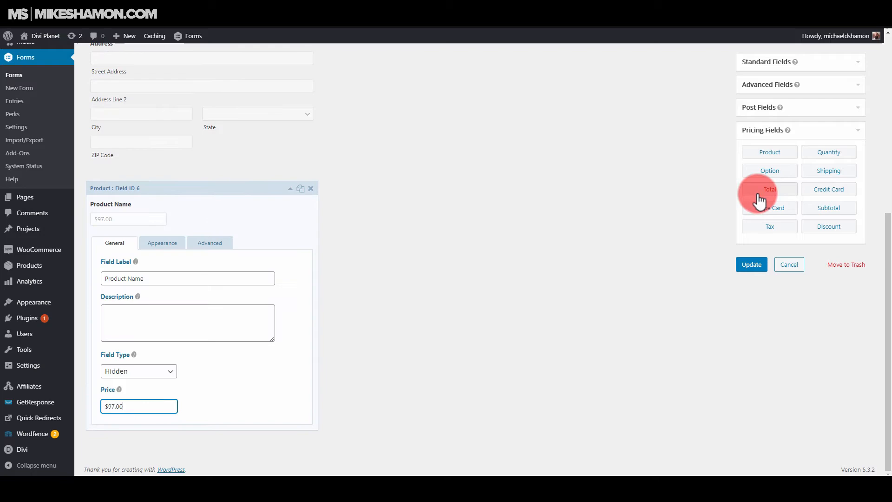
Step: Add a Total pricing field to the form, then go to the Add-Ons list
left_click(769, 190)
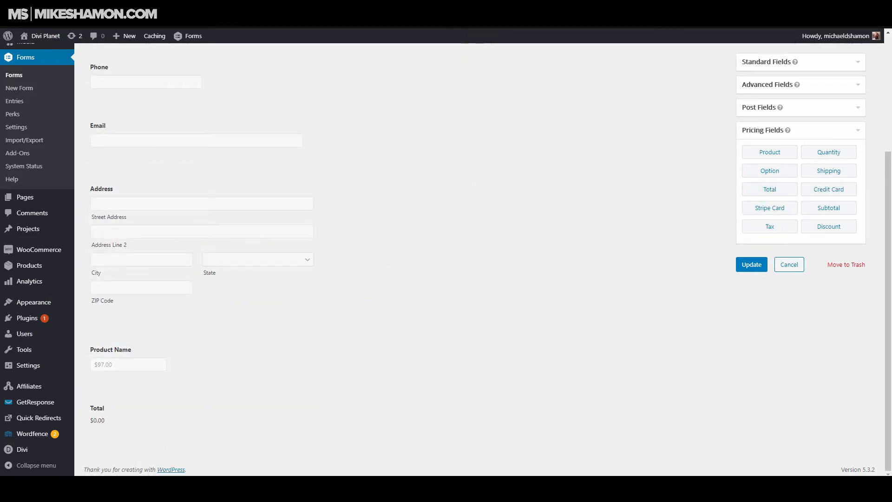
left_click(14, 153)
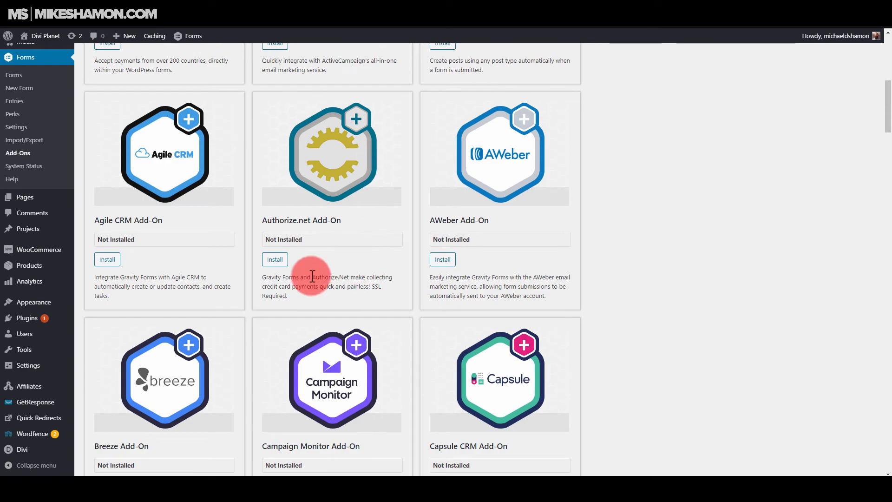
Step: Show the Forms > Add-Ons list with installed integrations such as the active GetResponse add-on
scroll("down", 3)
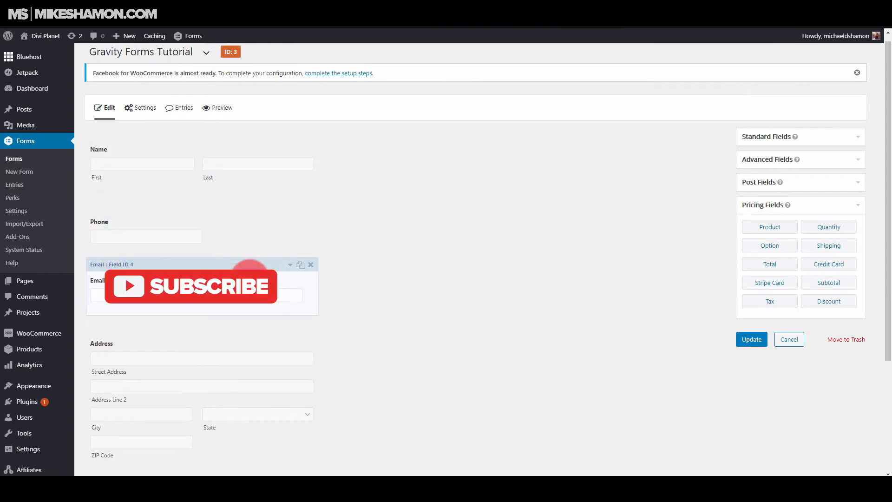
left_click(144, 107)
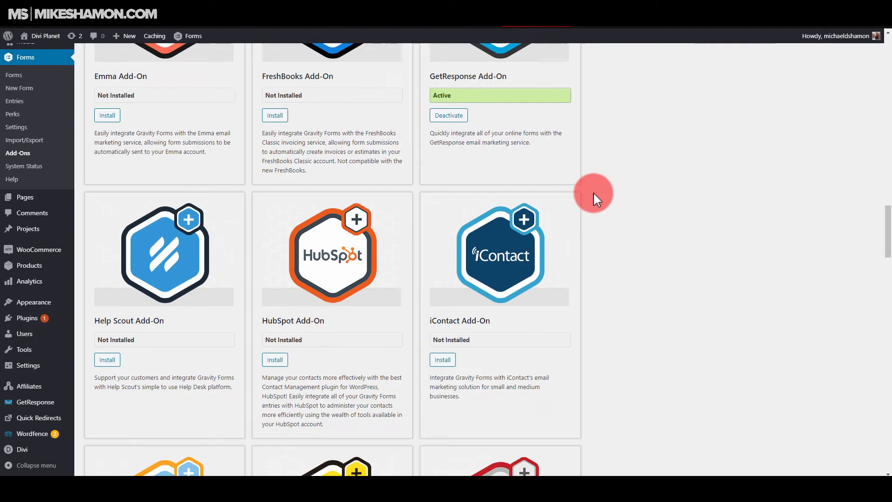
scroll("down", 3)
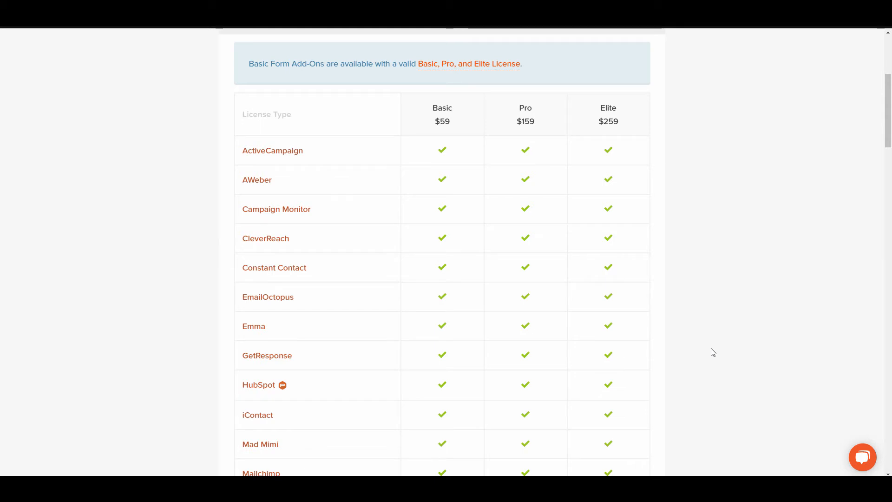
mouse_move(409, 348)
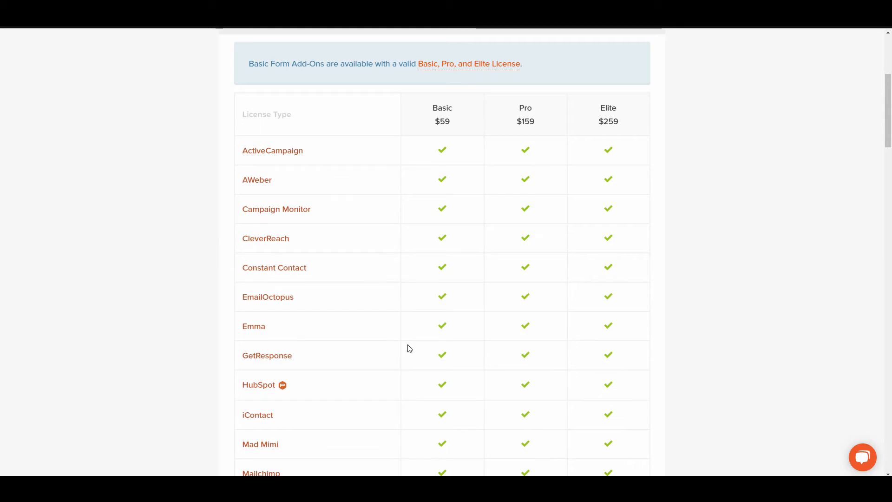
Step: Scroll the pricing page past the Basic add-ons table to the Pro Add-Ons section
scroll("down", 3)
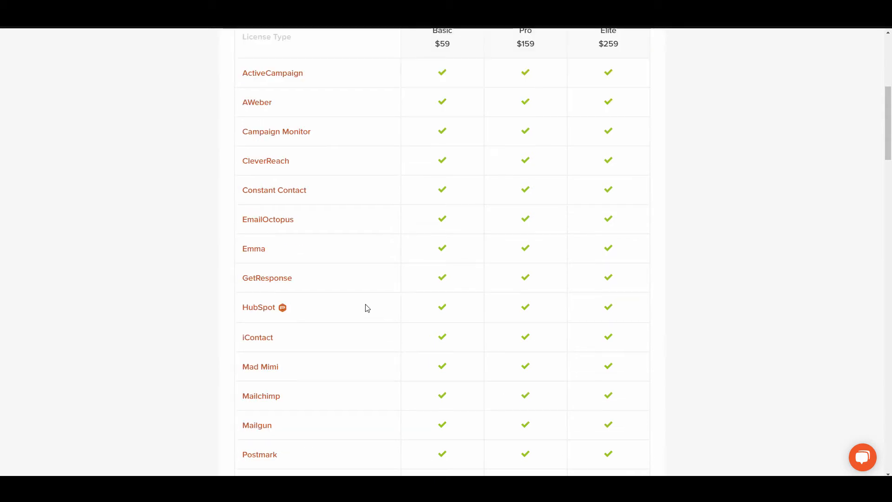
mouse_move(238, 111)
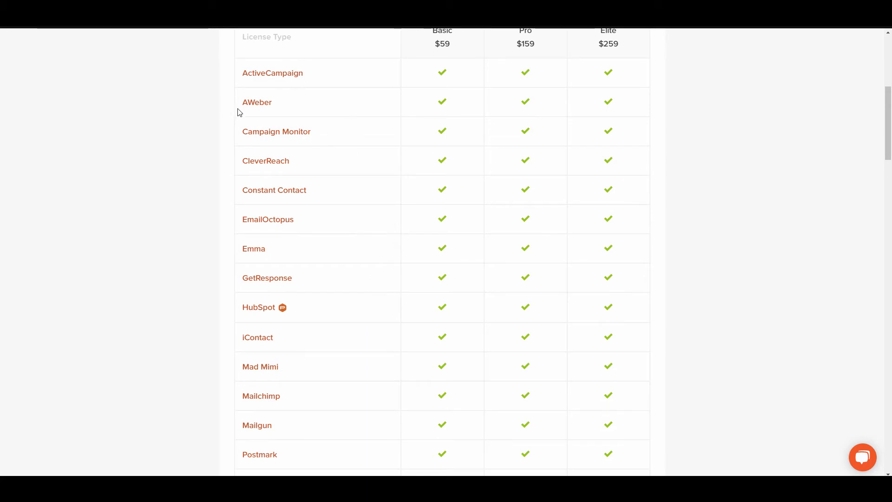
mouse_move(271, 280)
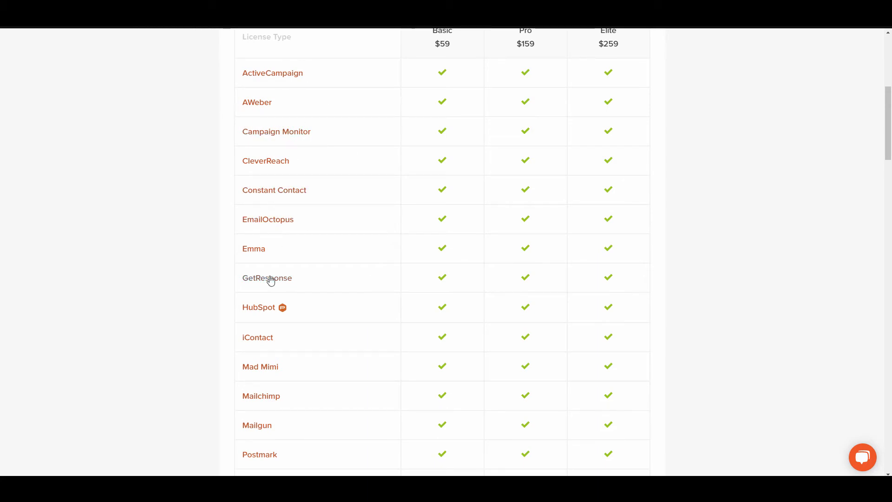
scroll("down", 3)
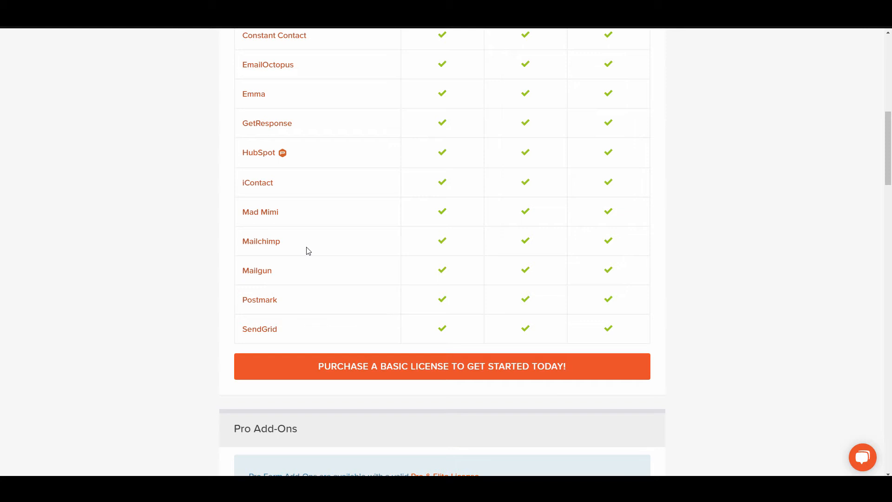
mouse_move(320, 222)
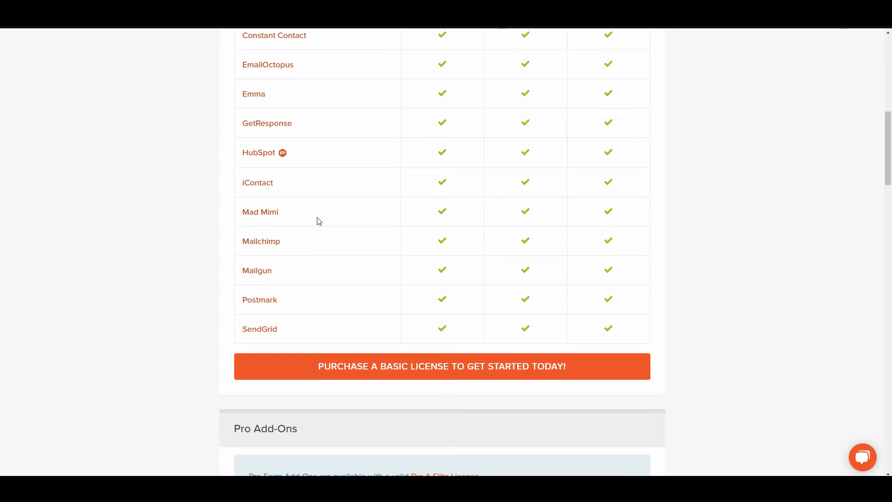
mouse_move(338, 298)
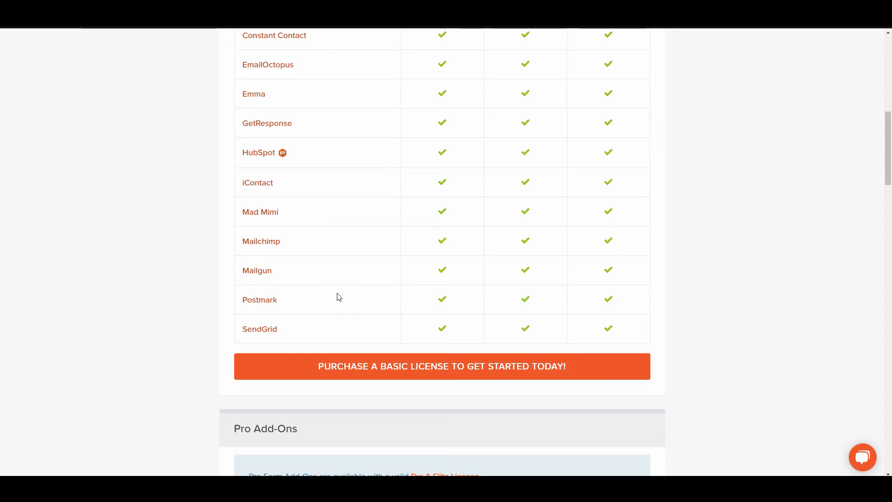
scroll("up", 3)
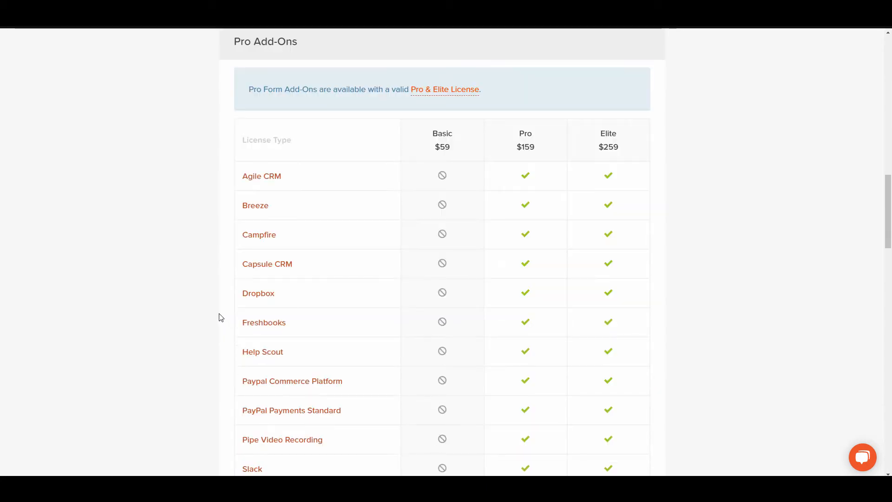
mouse_move(195, 313)
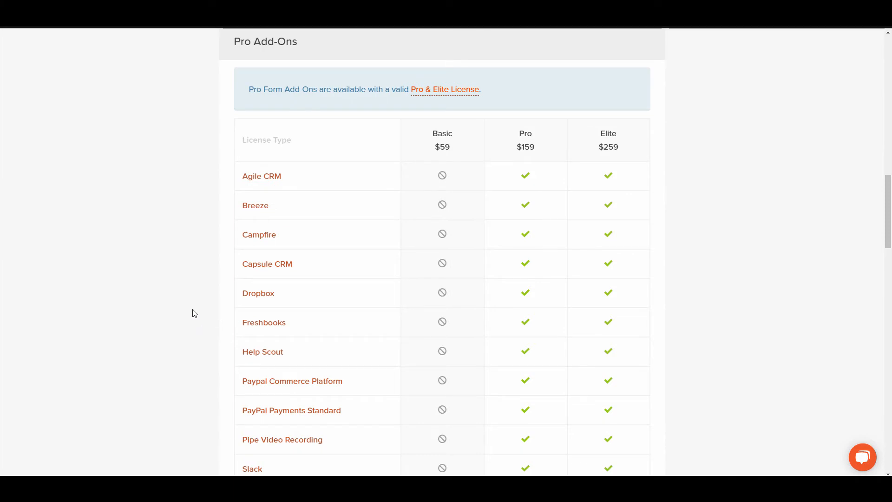
mouse_move(195, 311)
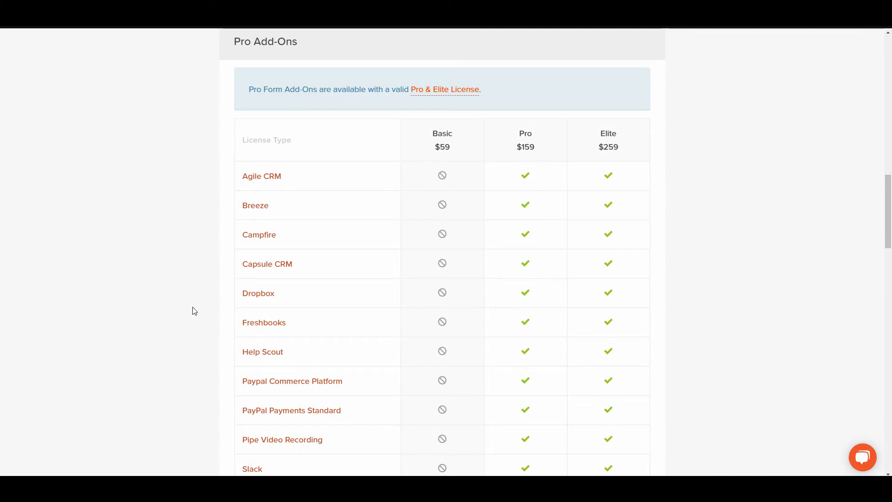
Step: Scroll through the Pro Add-Ons table to its end with Twilio, Zapier and Zoho CRM
scroll("down", 3)
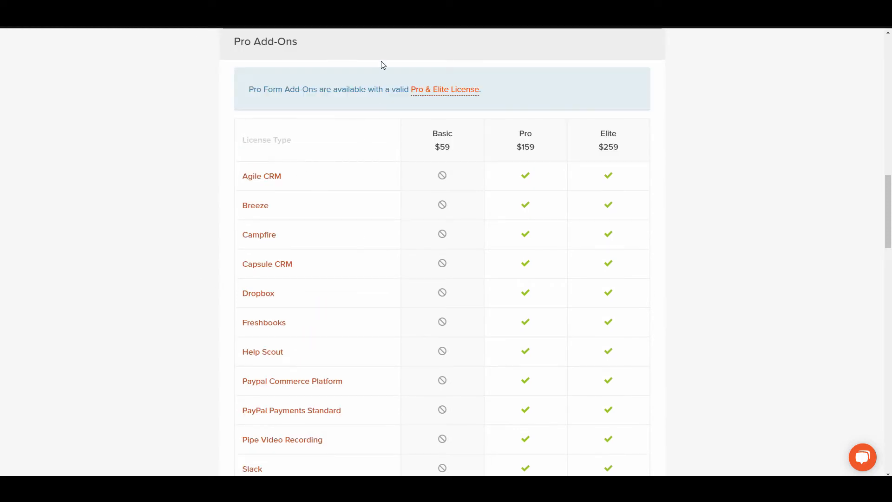
scroll("down", 3)
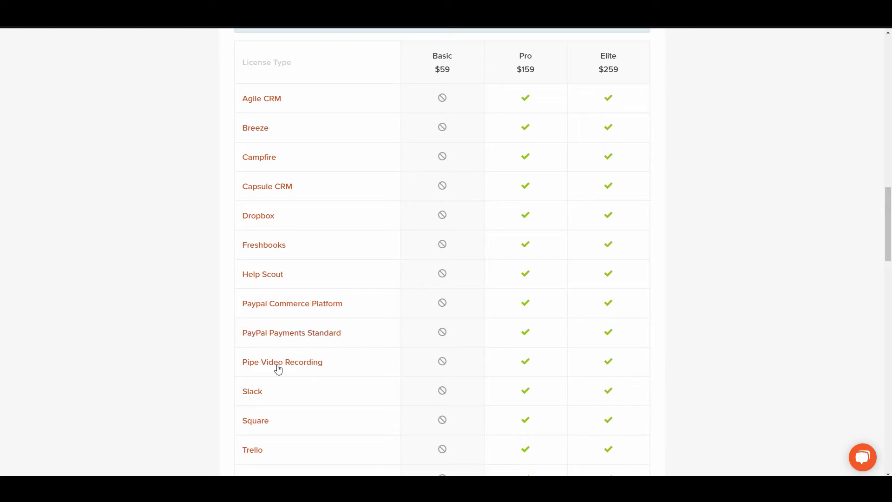
scroll("down", 3)
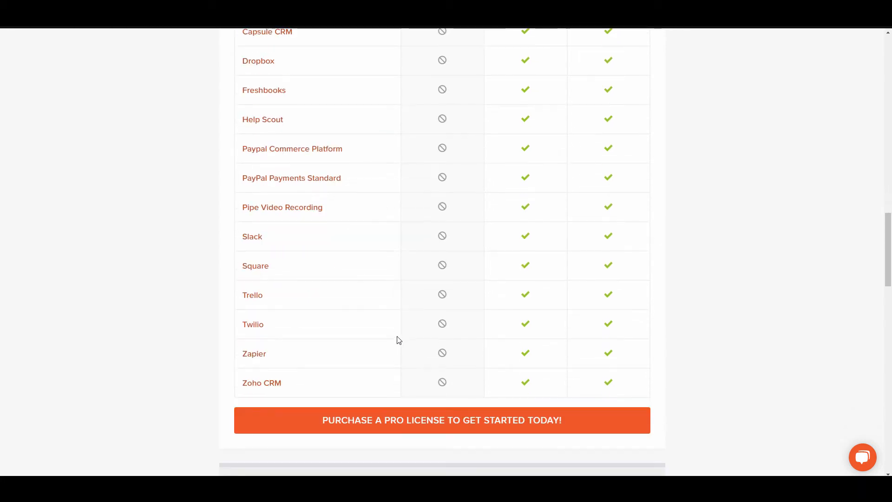
mouse_move(368, 370)
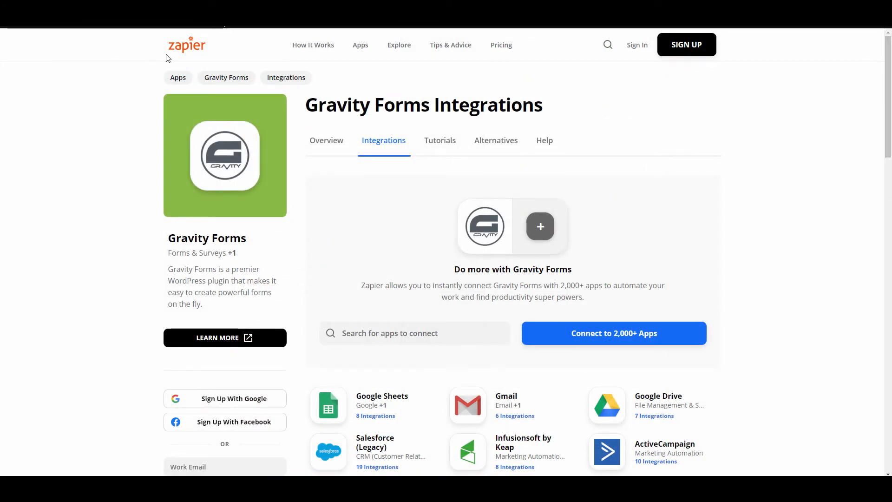
scroll("down", 3)
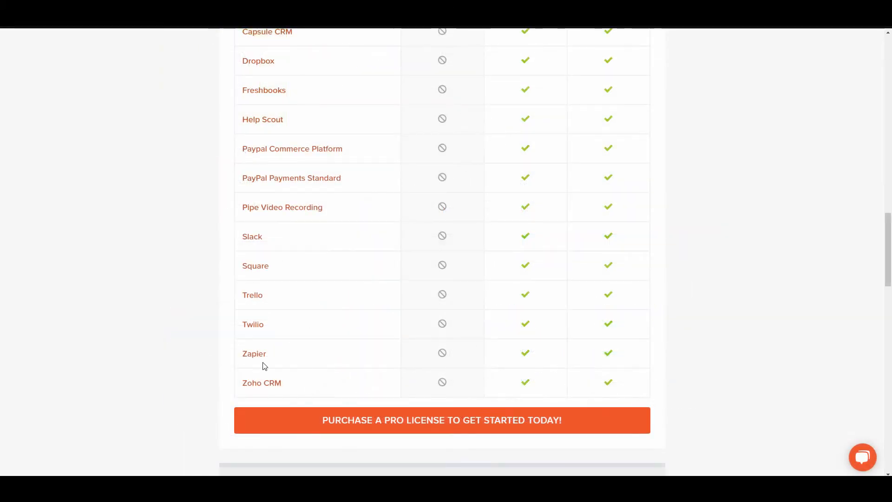
Step: Scroll down to the Elite Add-Ons table starting with 2Checkout and Coupons
scroll("down", 3)
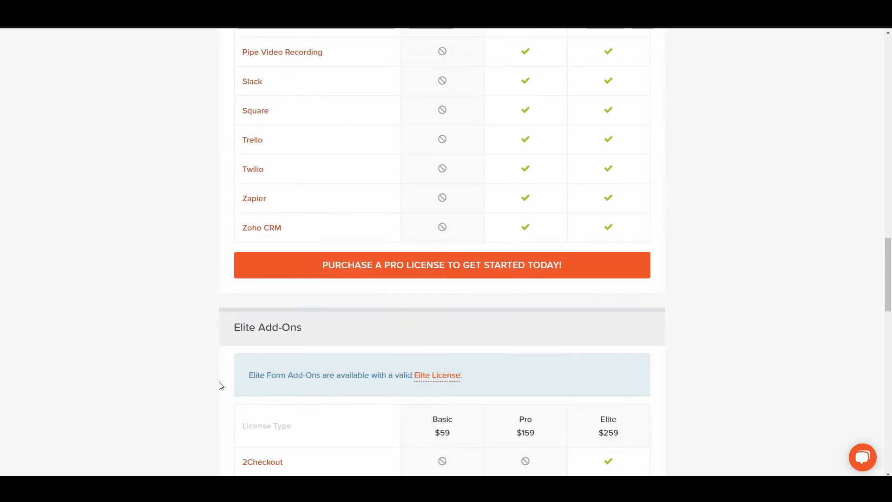
scroll("down", 3)
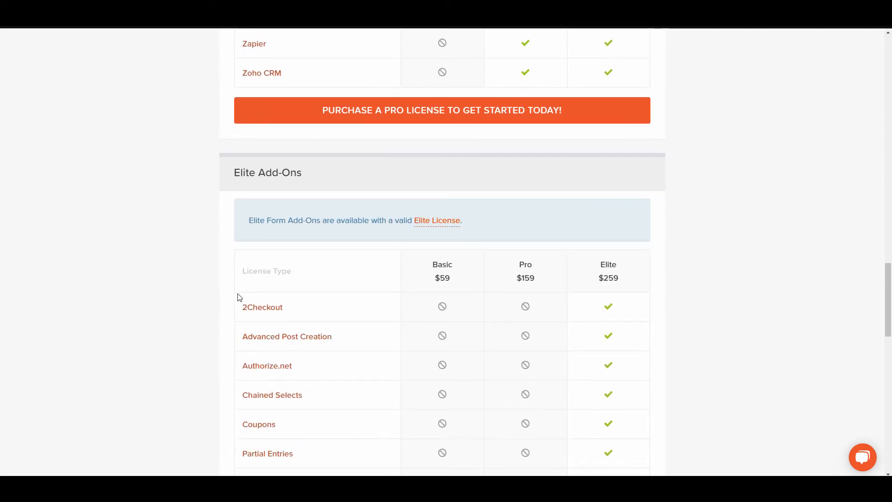
scroll("down", 3)
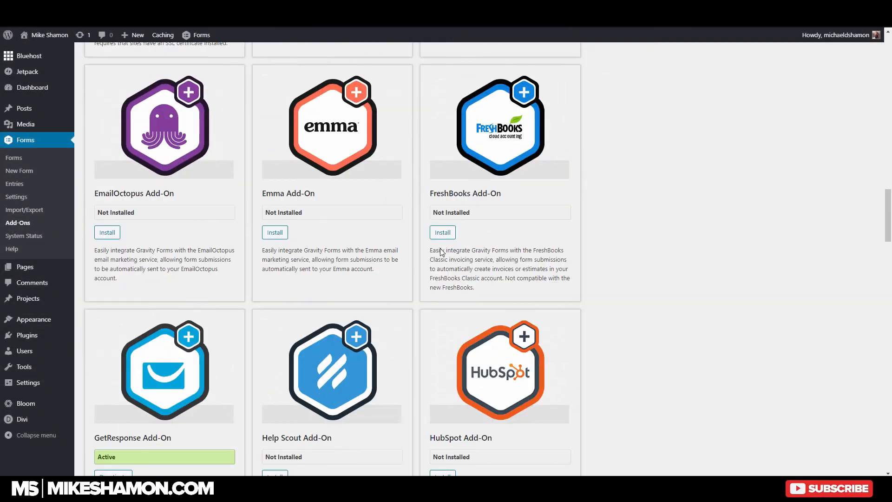
Step: Bring up the Registration form in the form editor with its Settings submenu
scroll("down", 3)
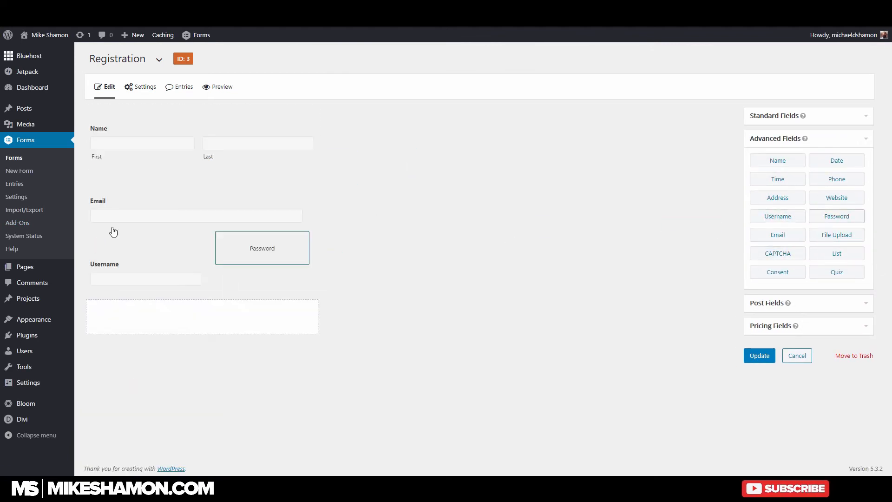
left_click(144, 87)
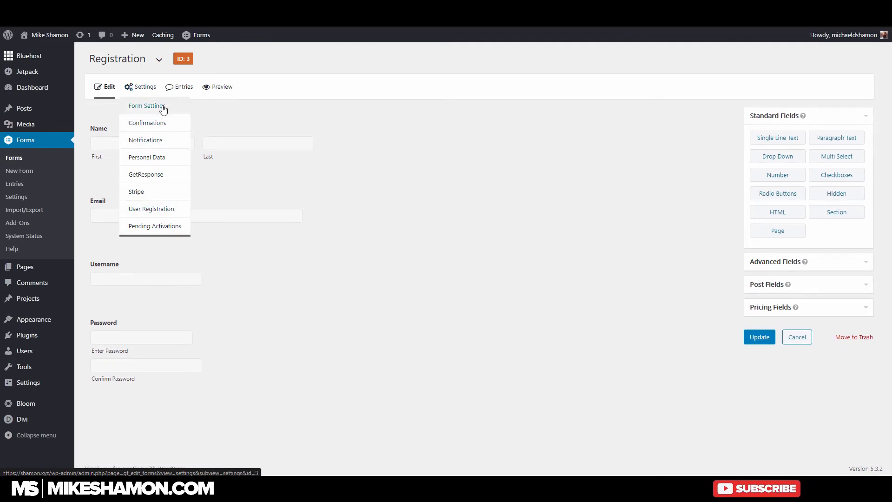
Step: Create a new User Registration feed with user activation by email from WordPress and a registration condition
left_click(150, 209)
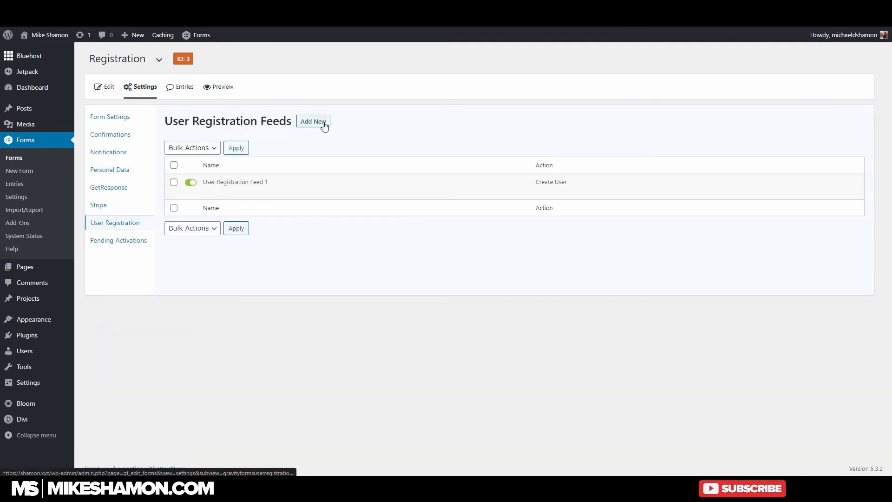
left_click(314, 121)
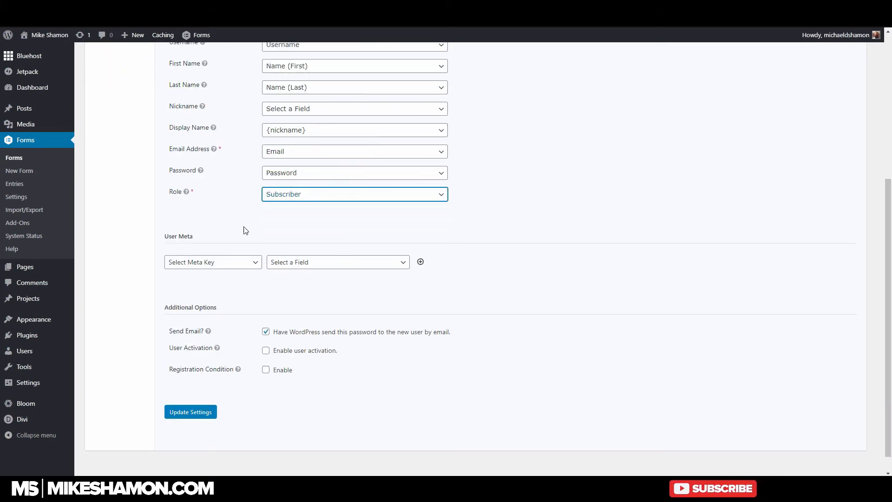
scroll("down", 3)
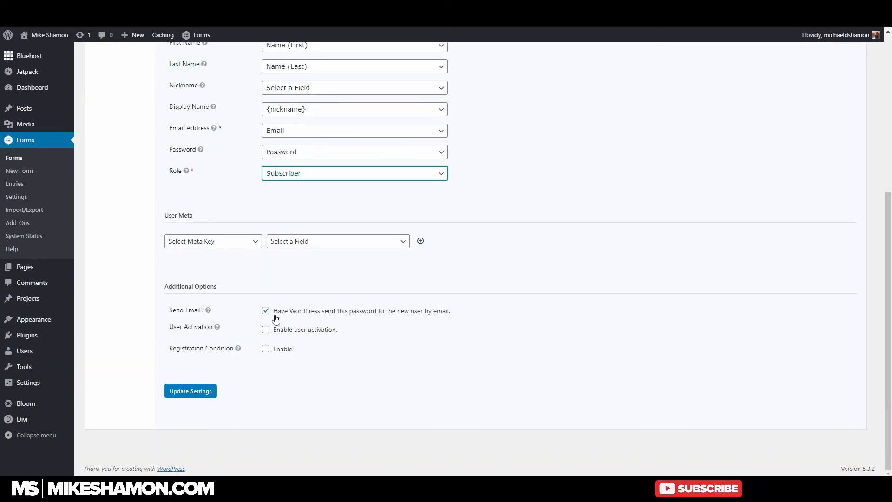
left_click(266, 329)
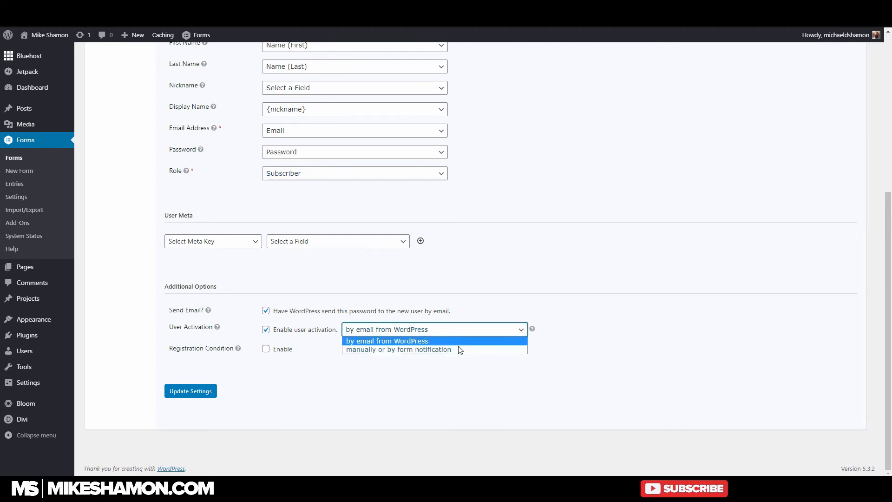
left_click(386, 340)
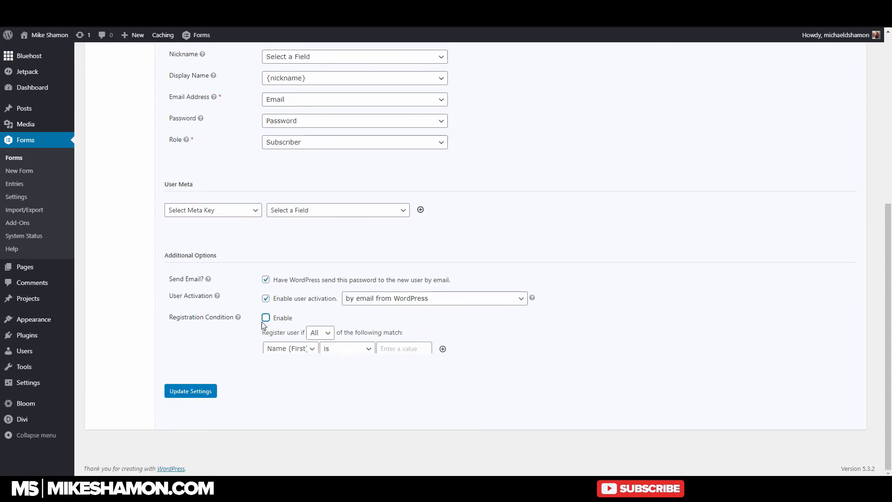
left_click(191, 390)
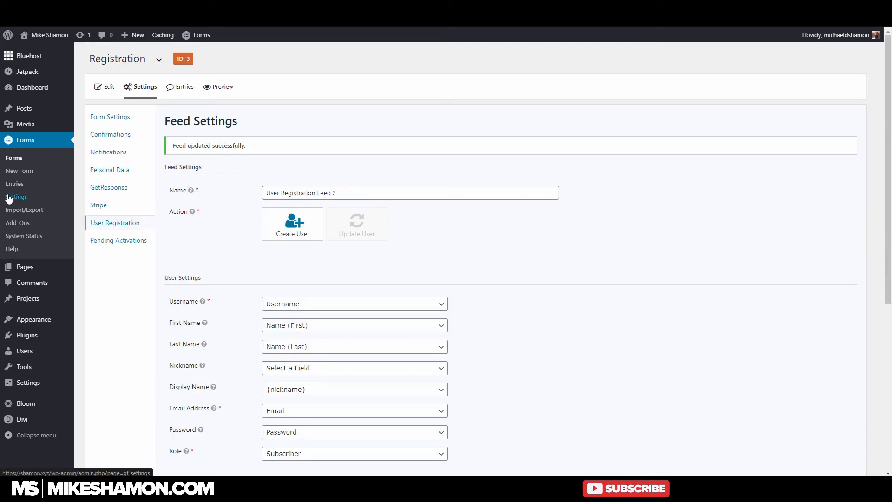
Step: View the User Registration add-on settings, then submit the live Registration form and select its thank-you message
left_click(16, 197)
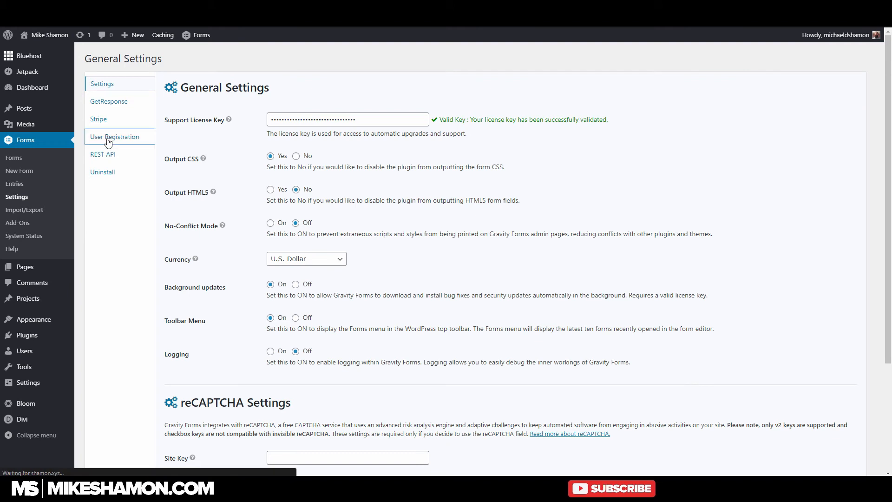
left_click(115, 136)
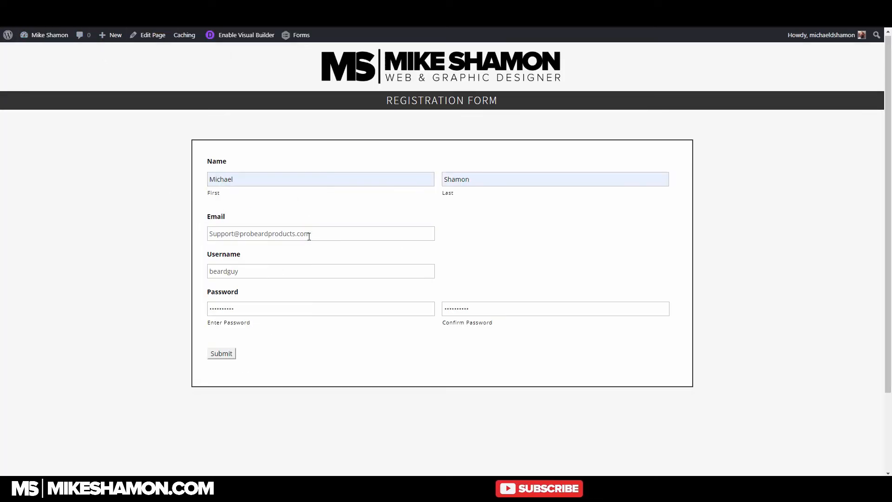
left_click(221, 353)
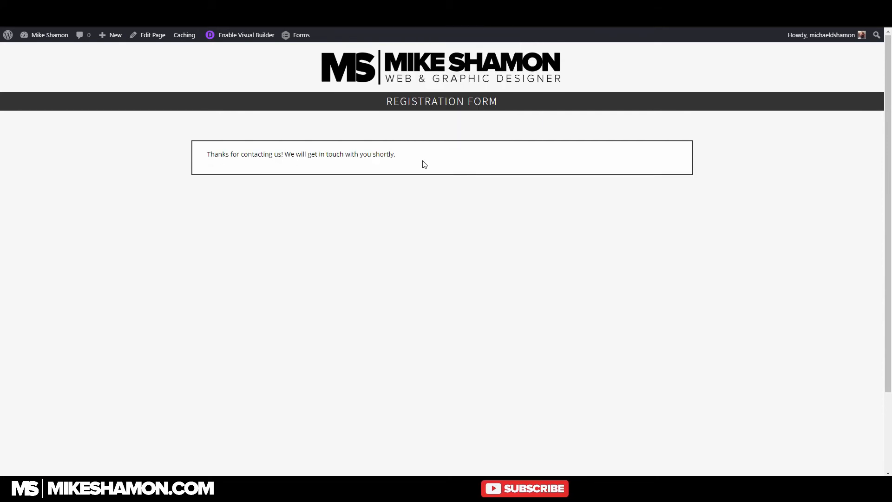
triple_click(301, 154)
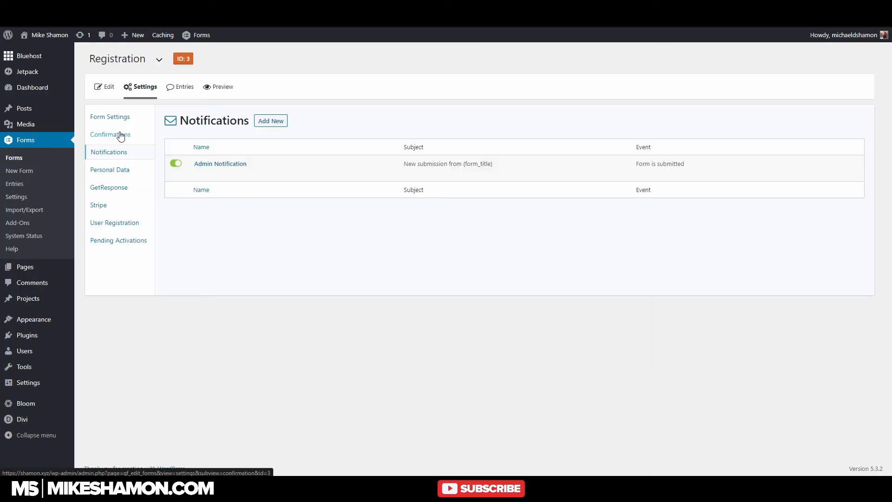
Step: Show the Registration form's Confirmations settings with its text-type thank-you message
left_click(109, 134)
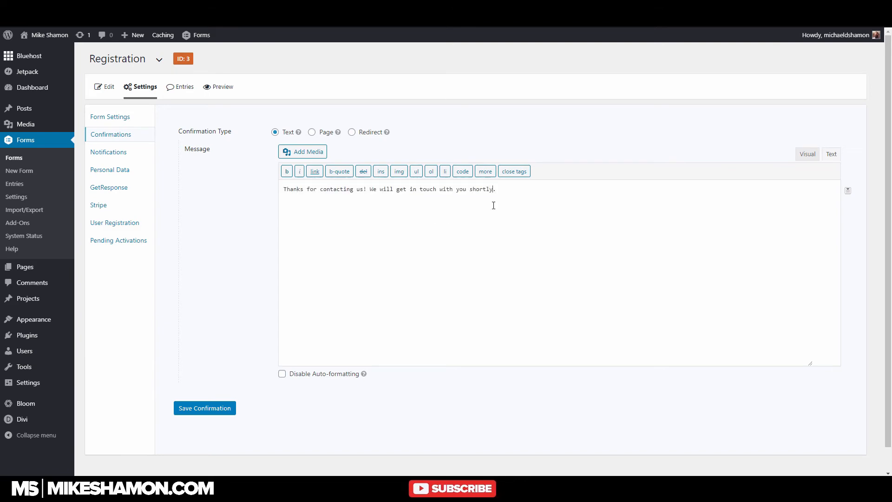
mouse_move(567, 192)
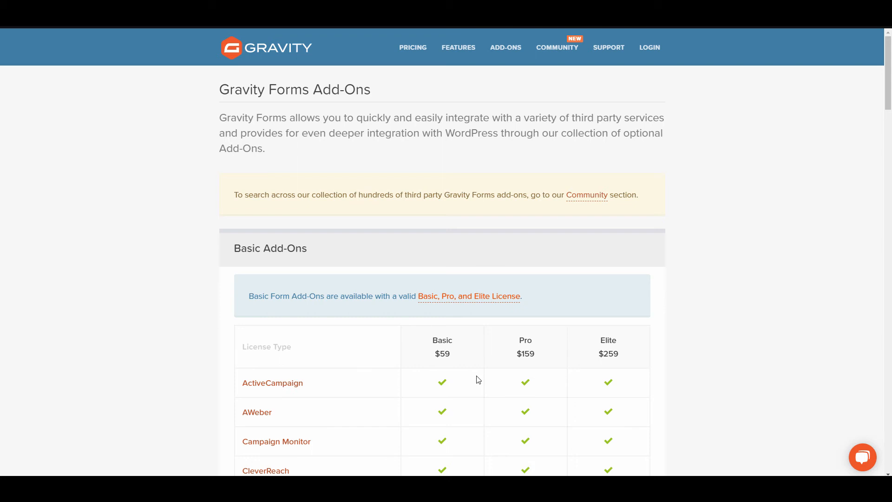
scroll("down", 3)
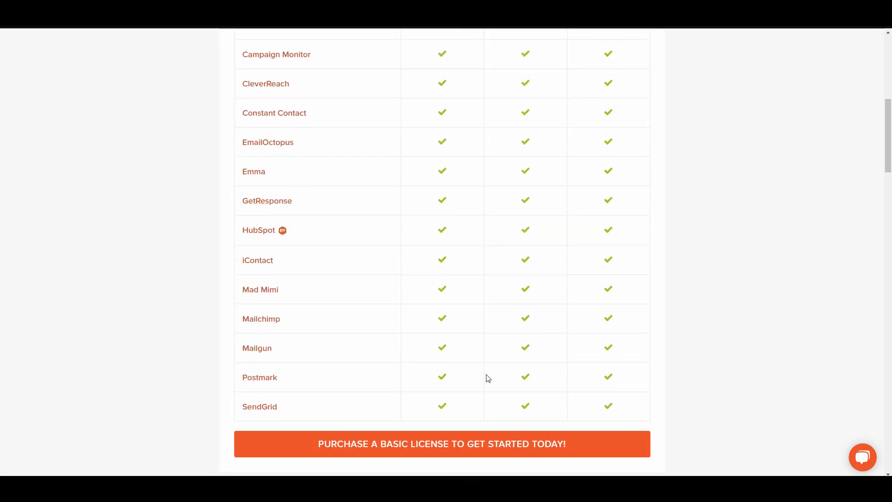
mouse_move(672, 305)
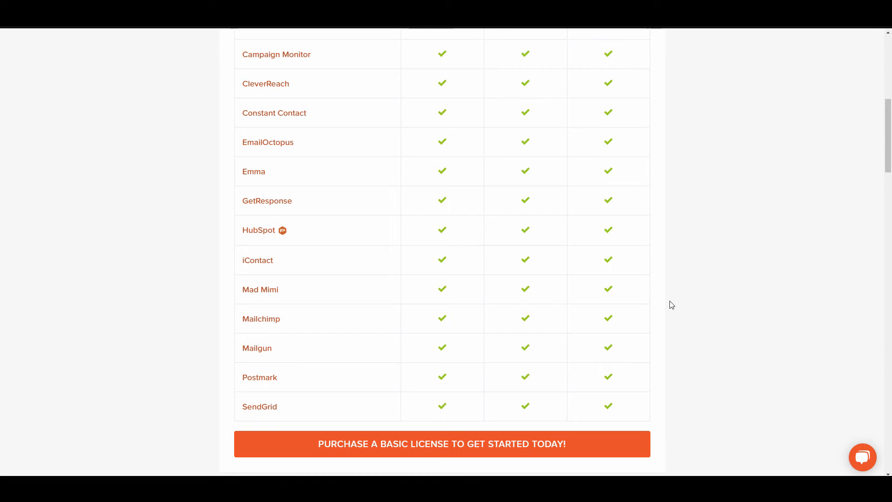
scroll("down", 3)
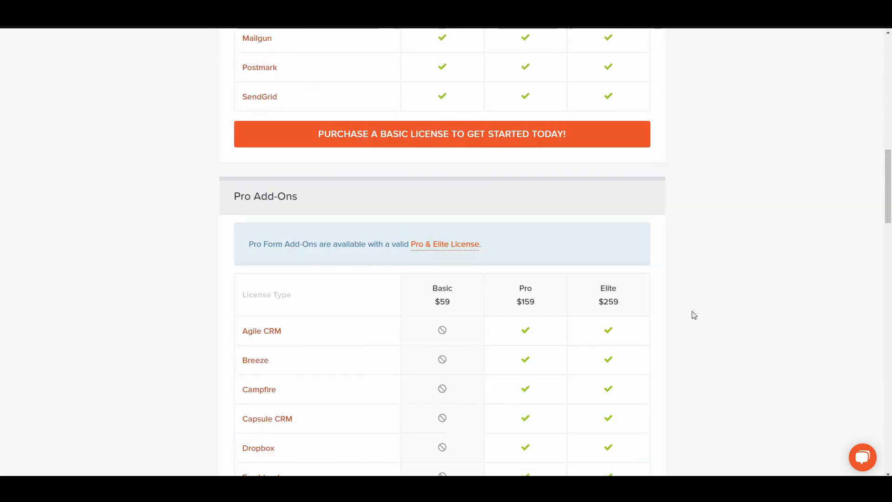
scroll("down", 3)
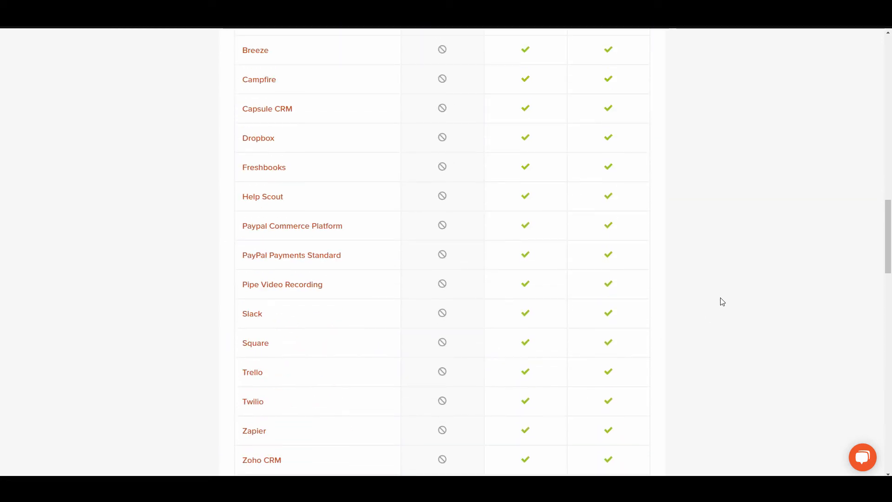
scroll("down", 3)
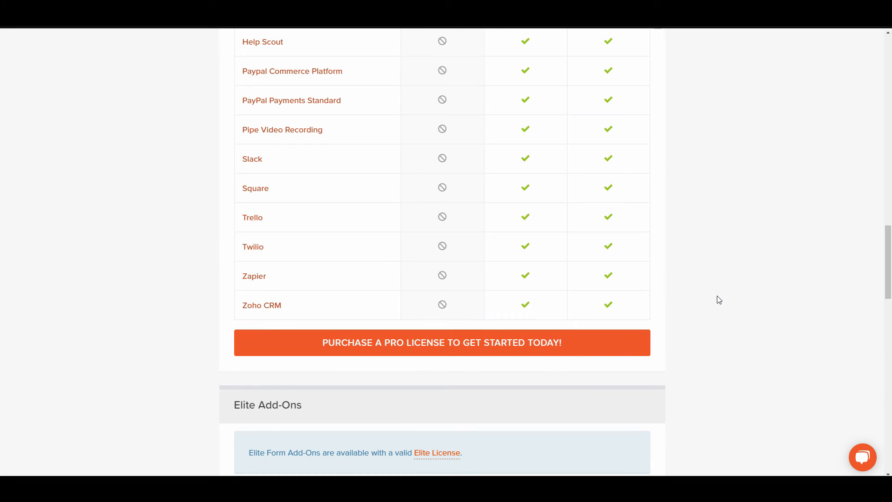
scroll("down", 3)
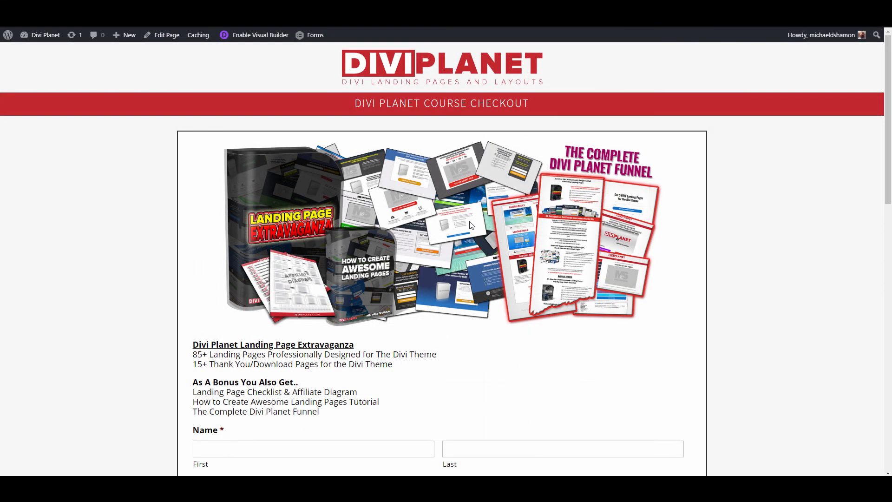
scroll("down", 3)
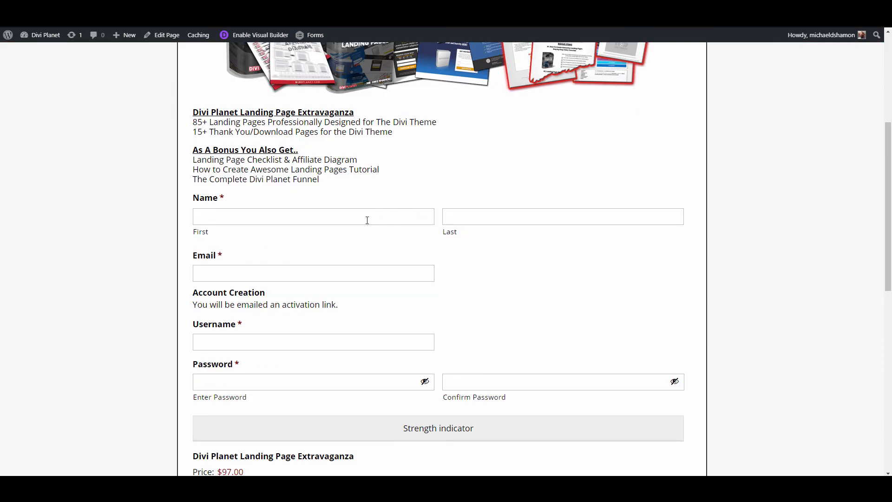
scroll("down", 3)
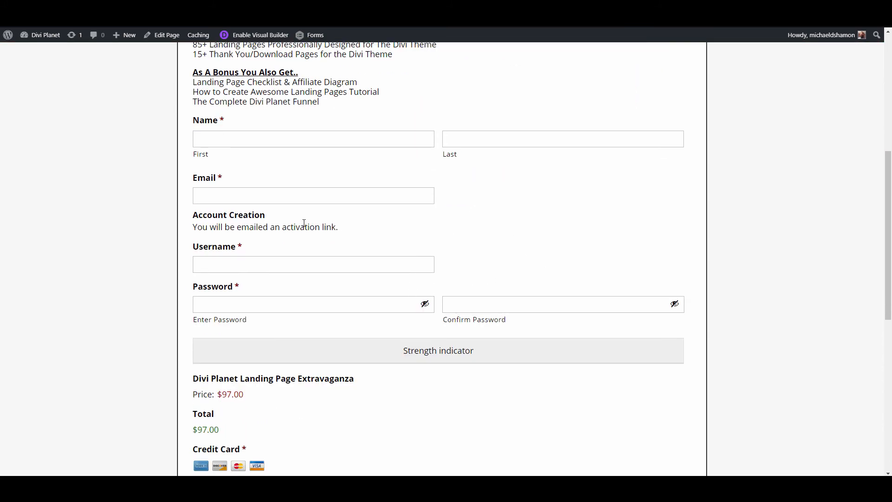
left_click_drag(194, 214, 338, 226)
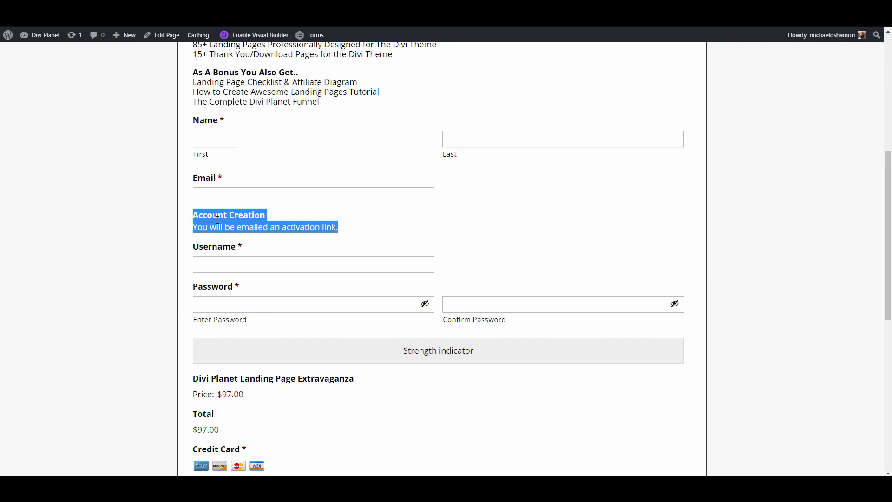
scroll("down", 3)
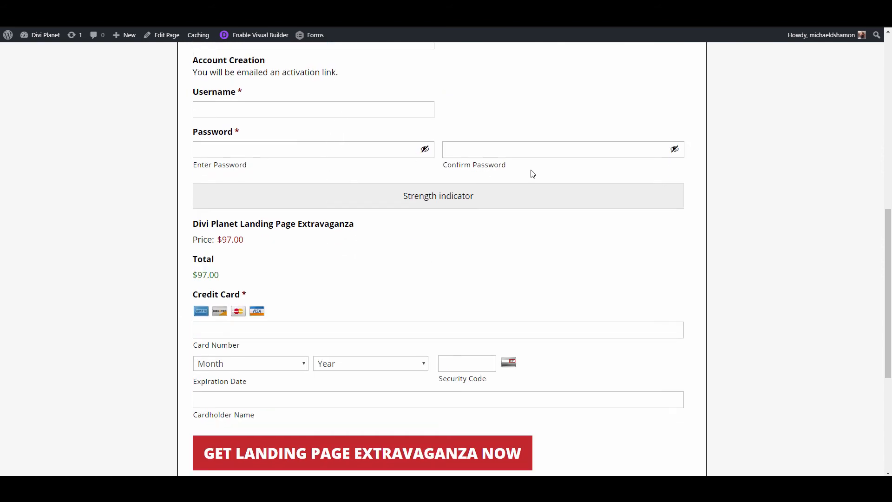
scroll("down", 3)
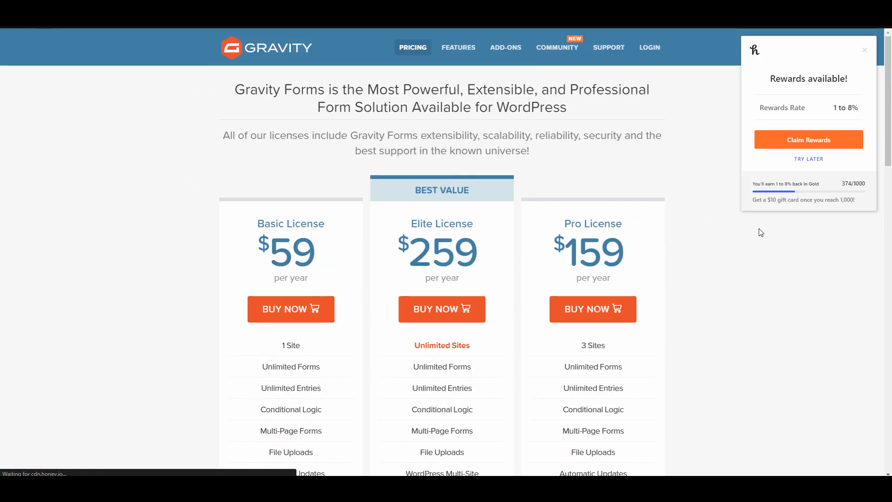
scroll("down", 3)
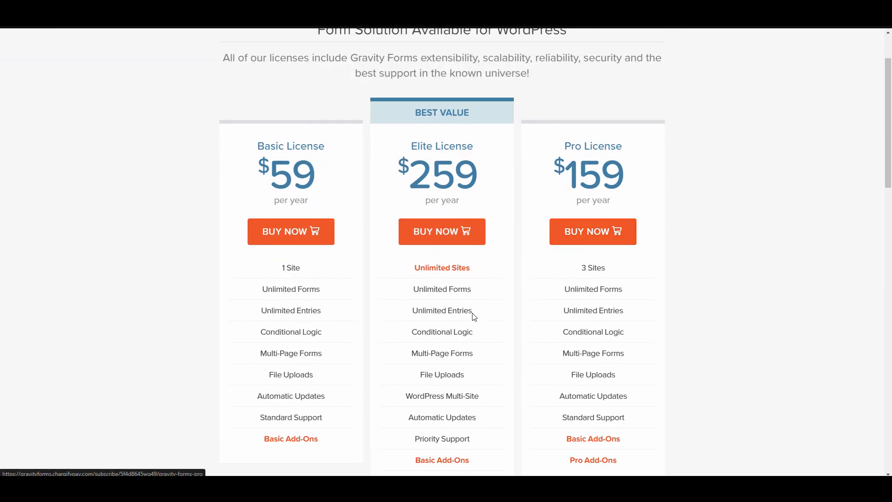
scroll("down", 3)
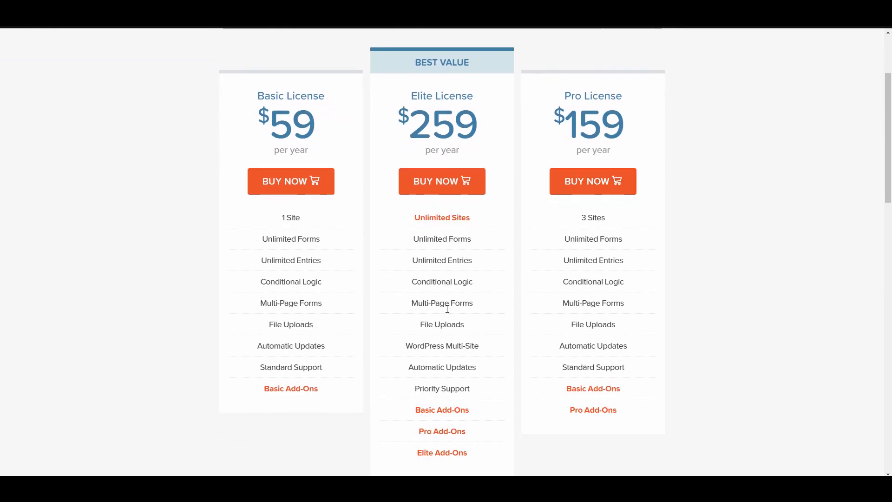
scroll("down", 3)
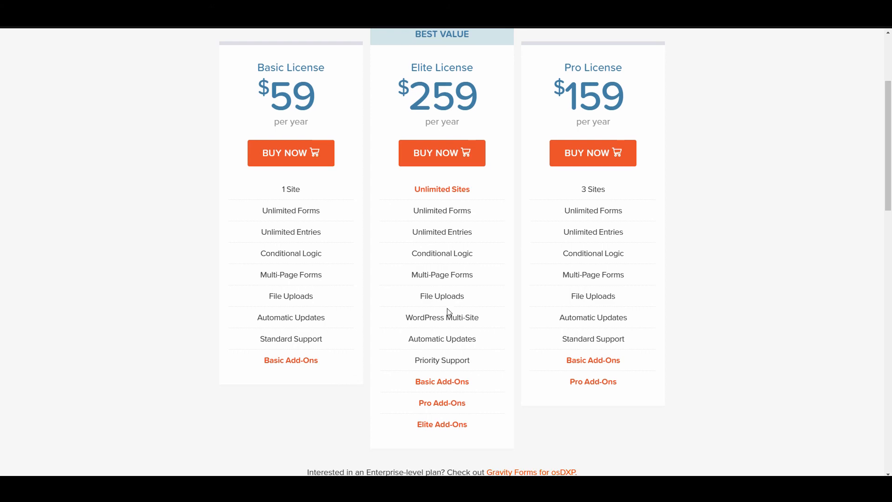
scroll("down", 3)
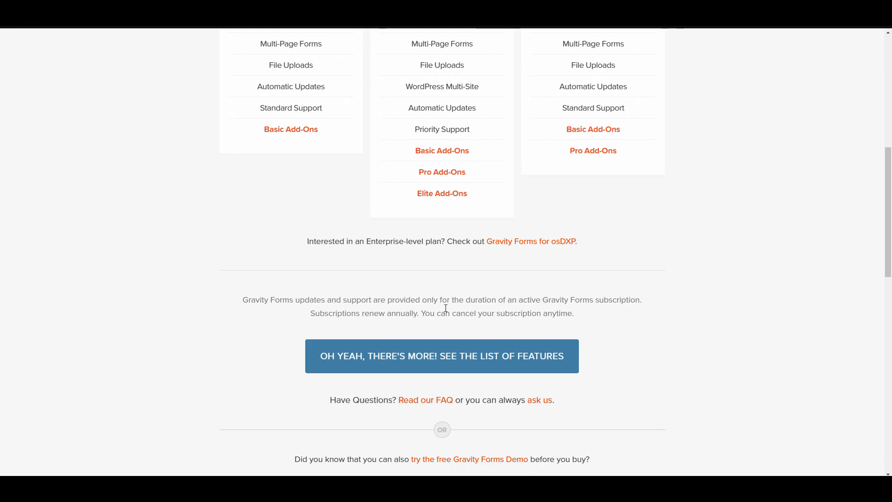
scroll("down", 3)
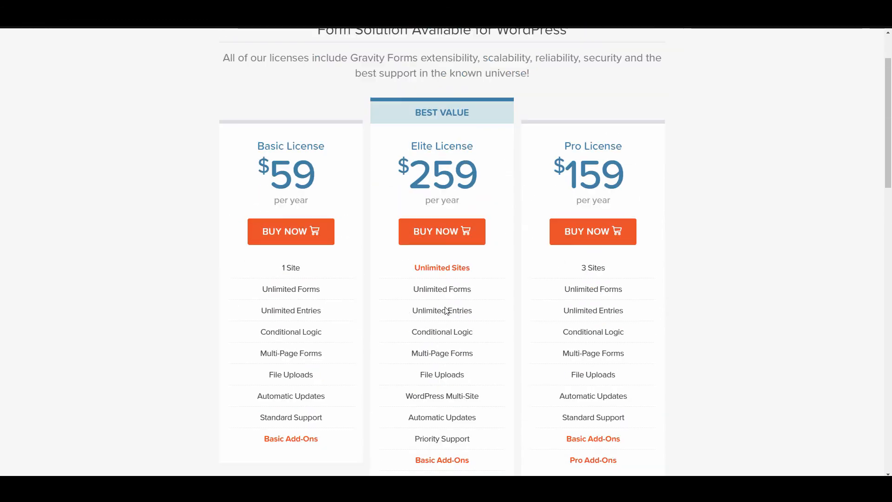
scroll("down", 3)
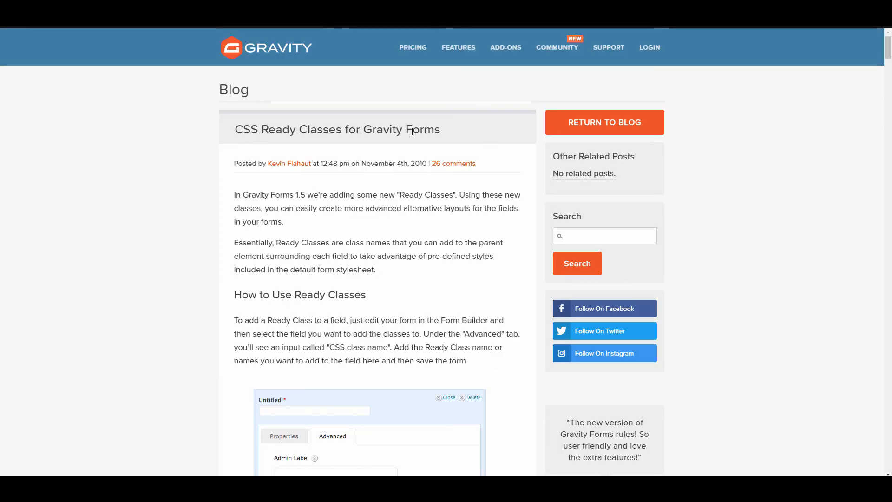
scroll("down", 3)
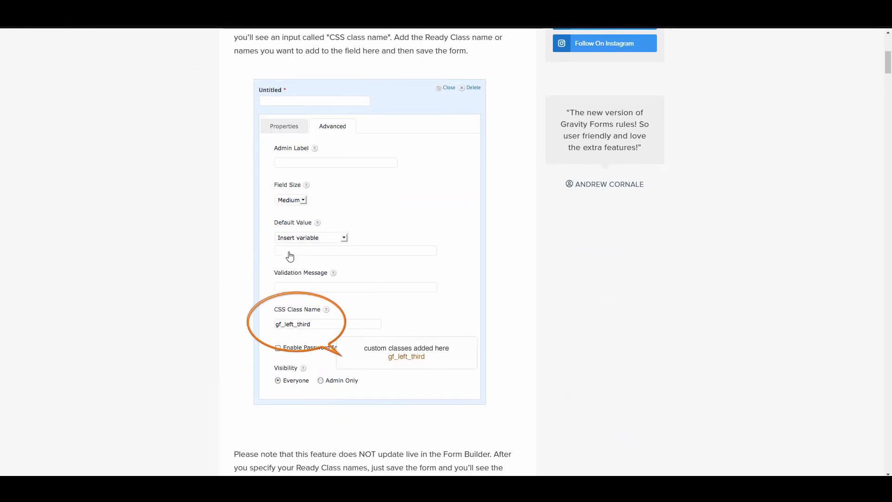
scroll("down", 3)
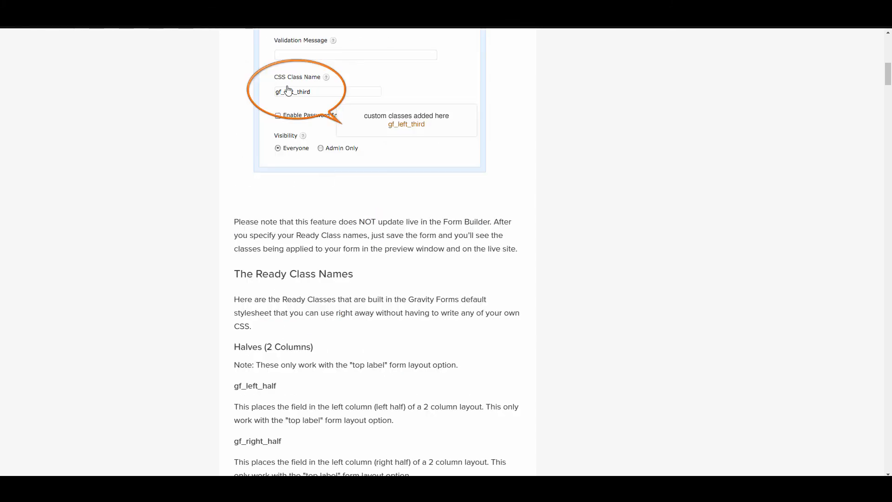
scroll("down", 3)
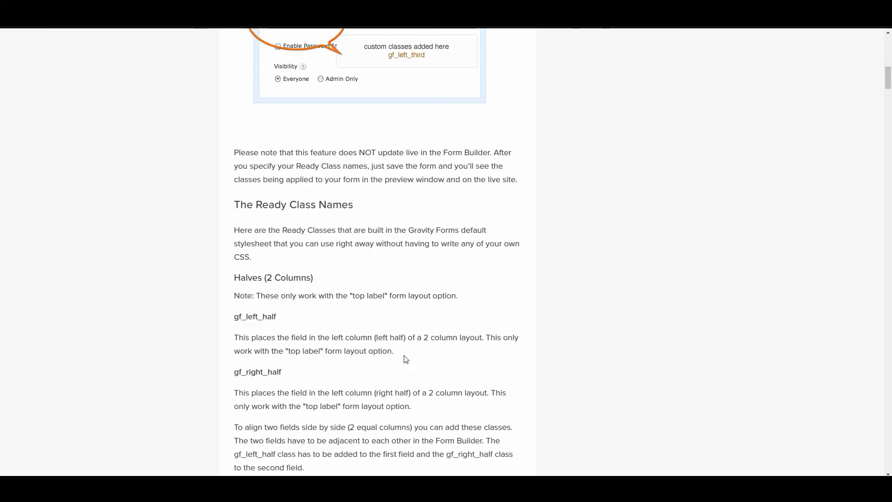
scroll("down", 3)
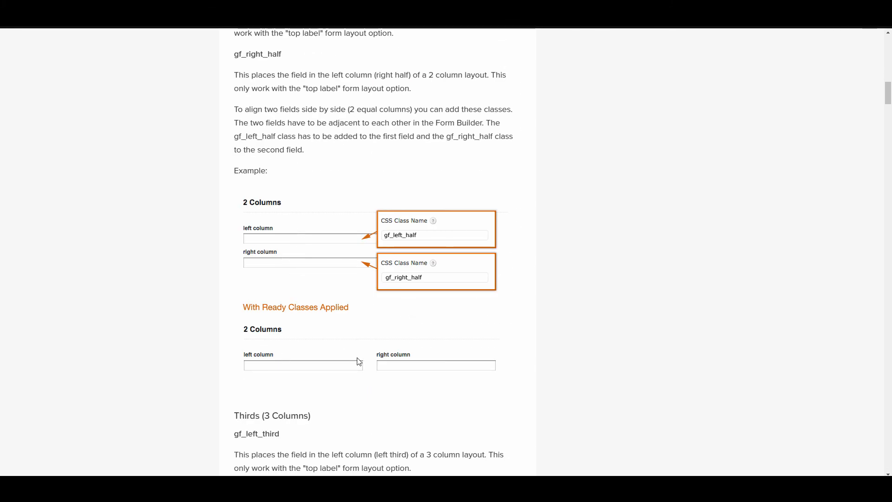
scroll("down", 3)
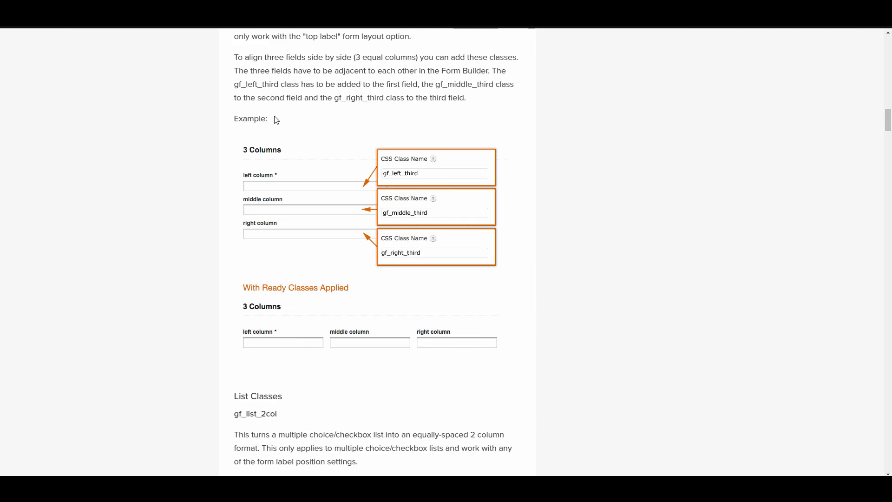
scroll("down", 3)
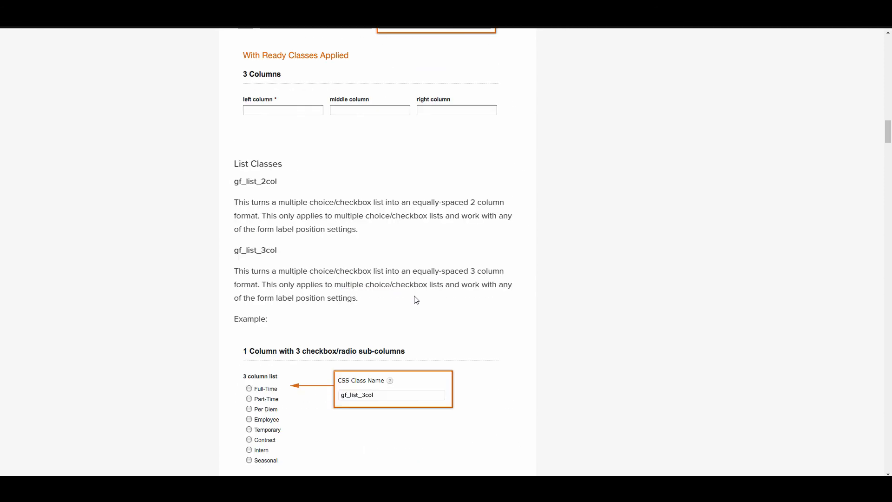